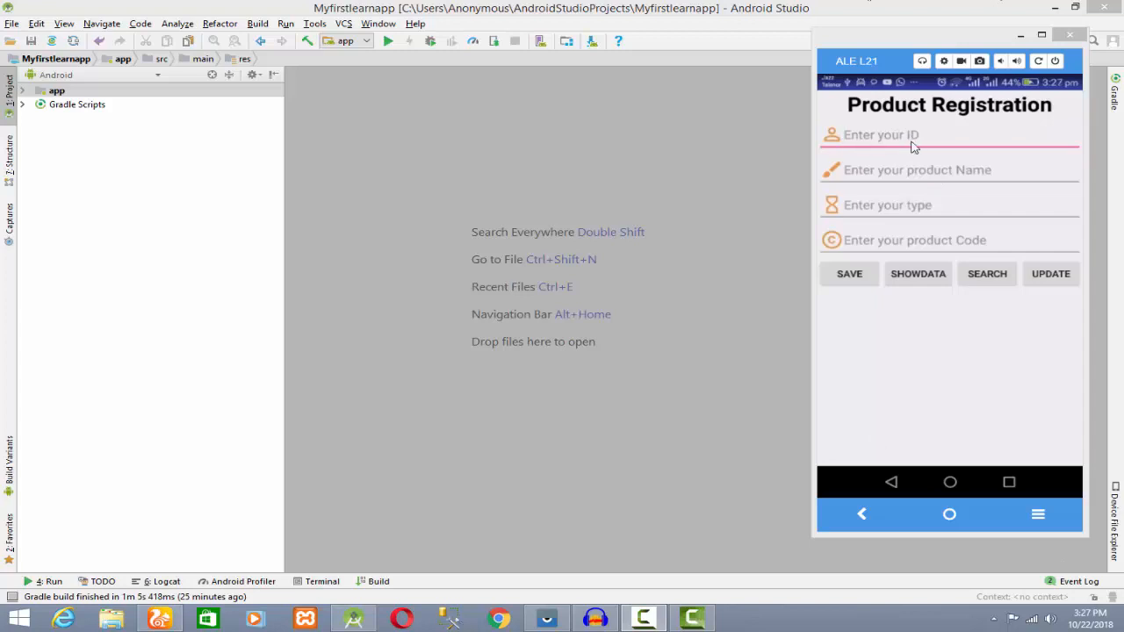
mouse_move(898, 163)
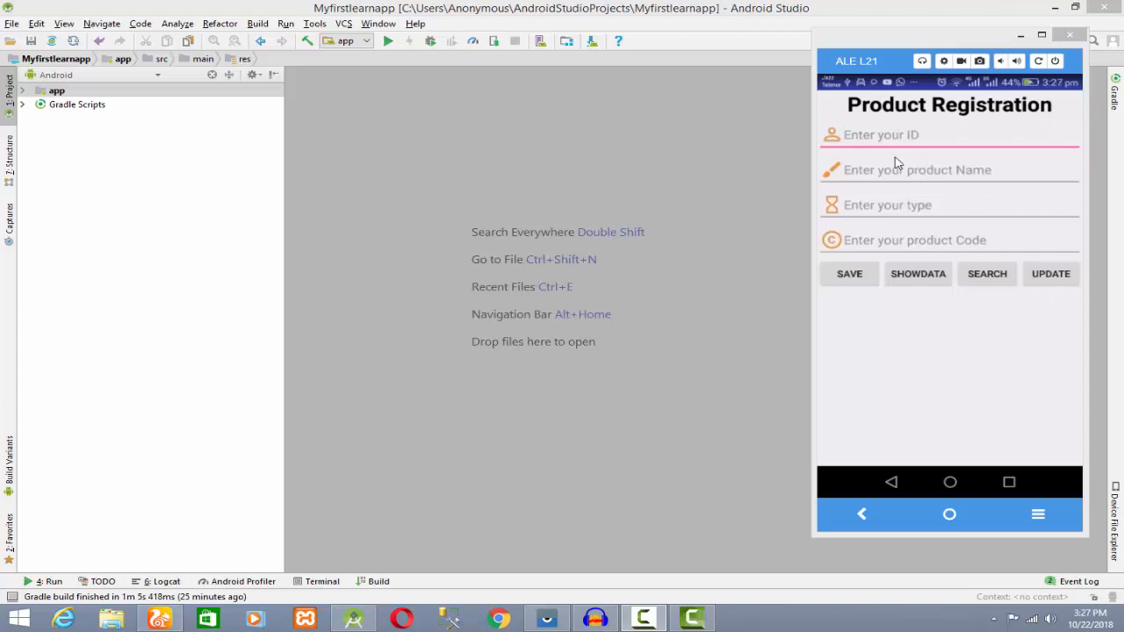
Enter product ID 2 in the phone's Product Registration form
text(2)
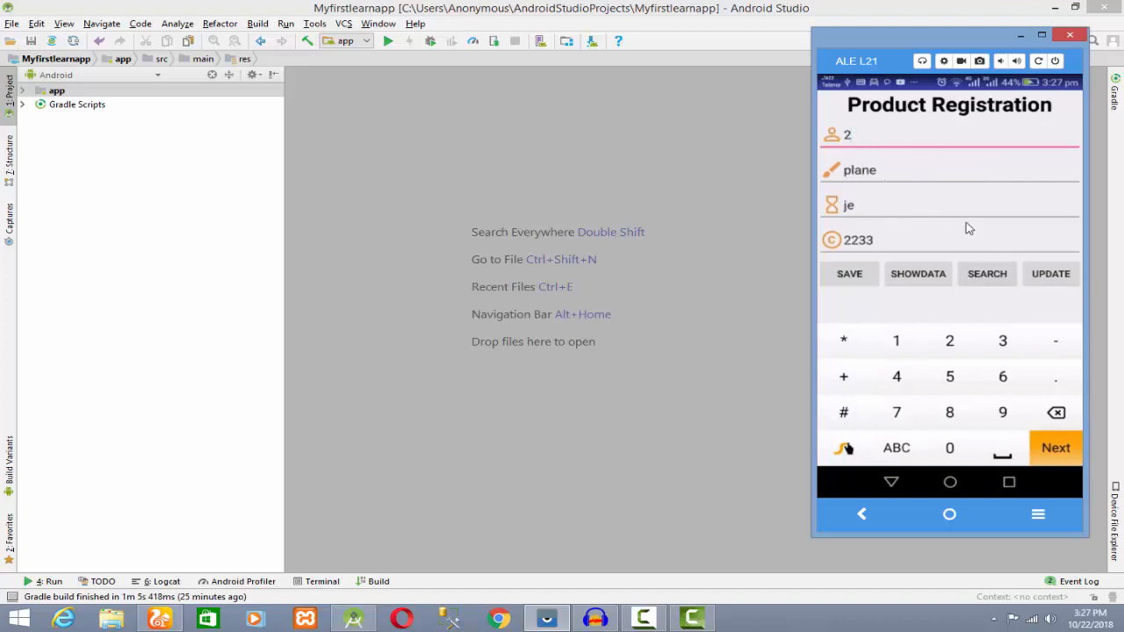
mouse_move(847, 230)
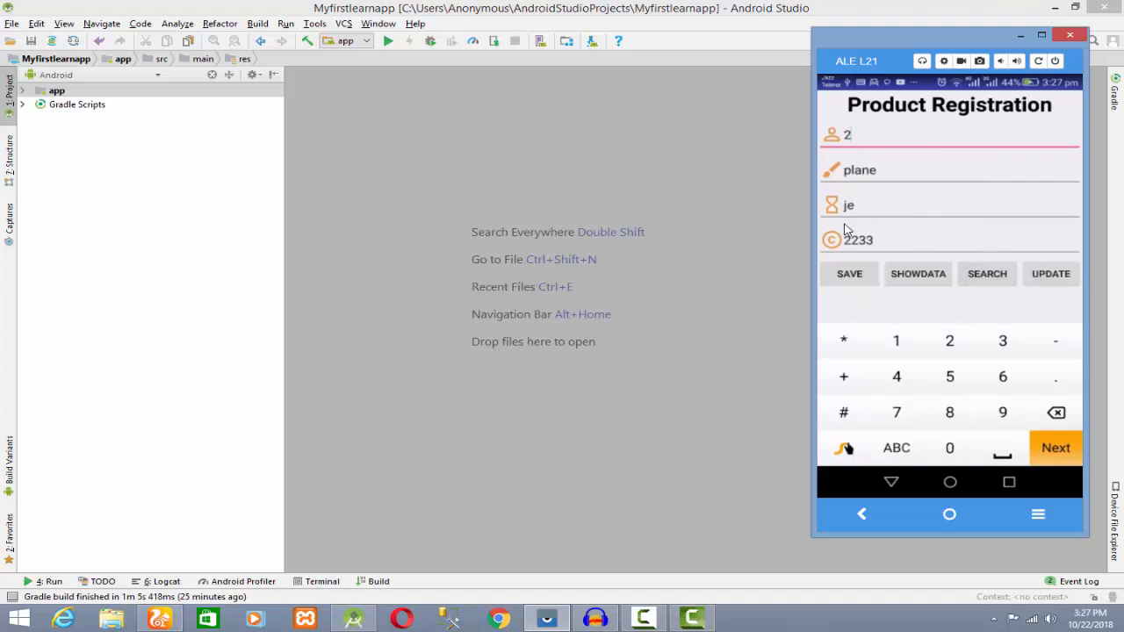
mouse_move(869, 105)
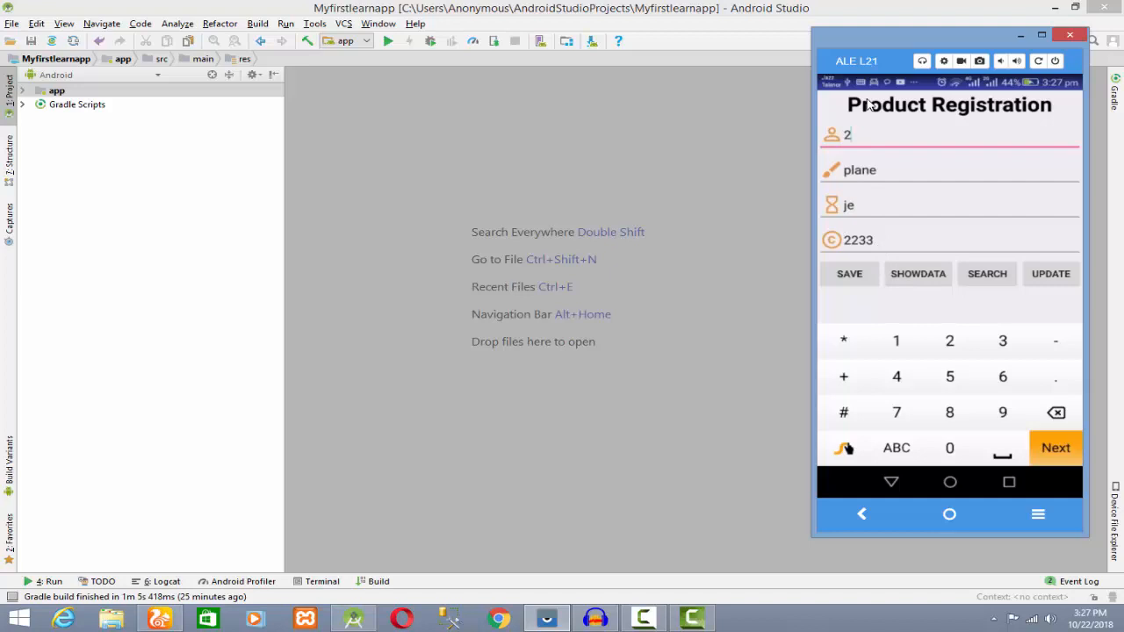
Expand the app module and open ProductRegistration and activity_product_registration.xml in the editor
click(57, 92)
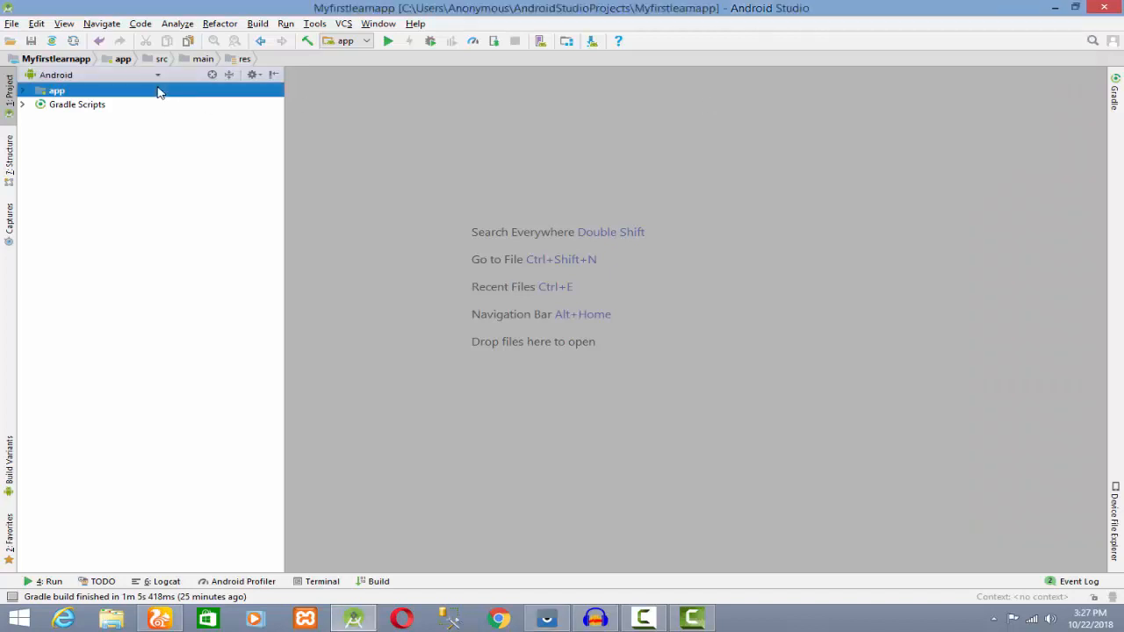
click(25, 91)
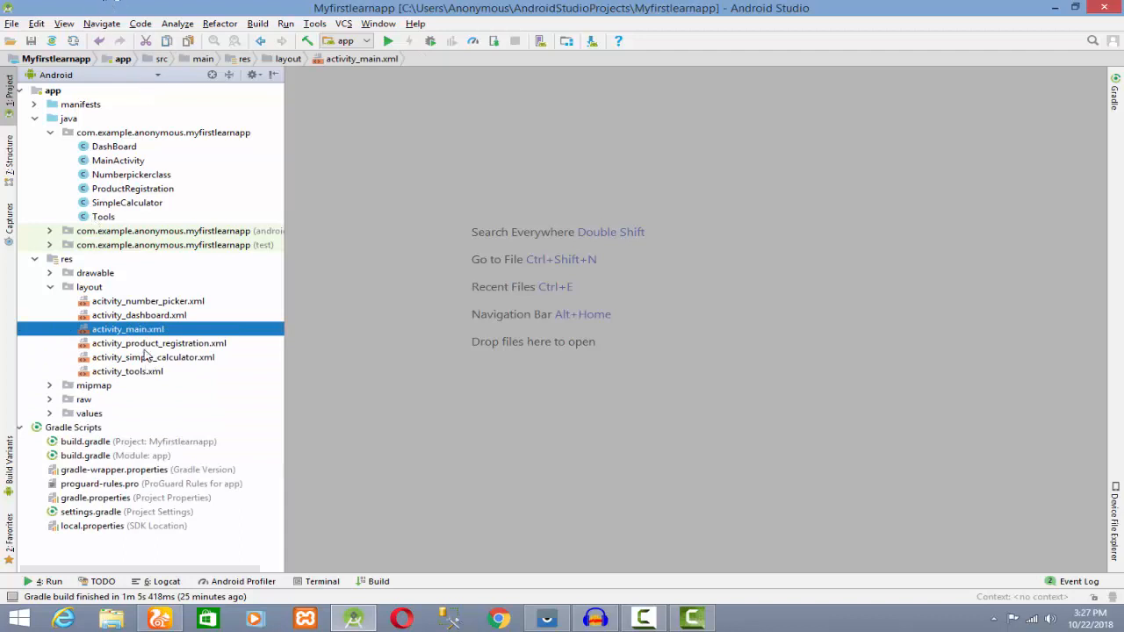
click(133, 188)
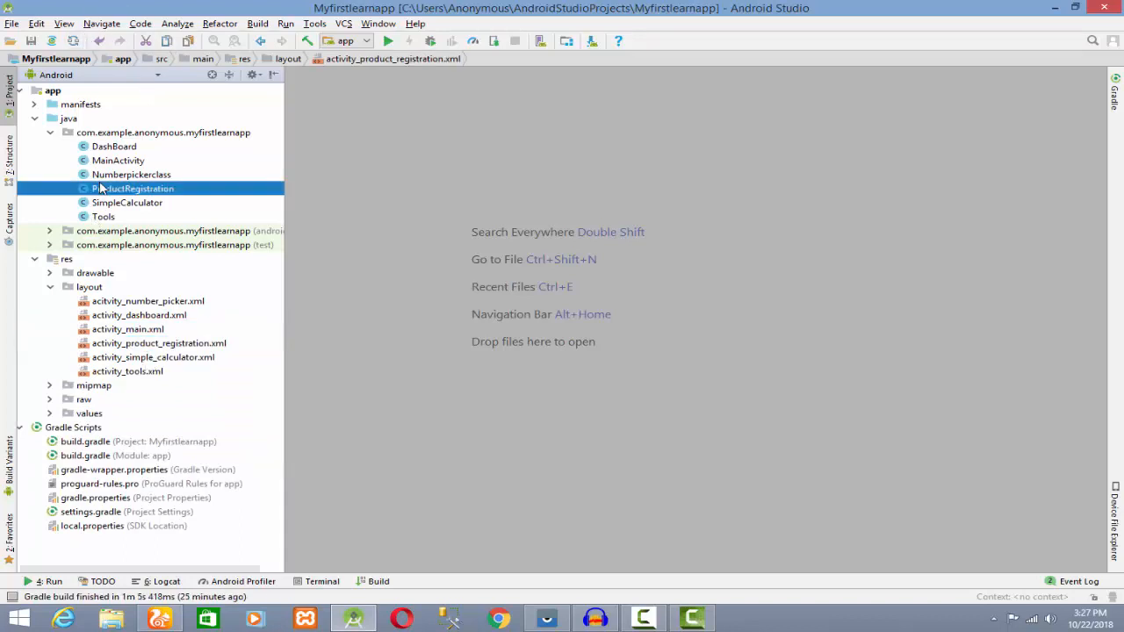
double_click(133, 188)
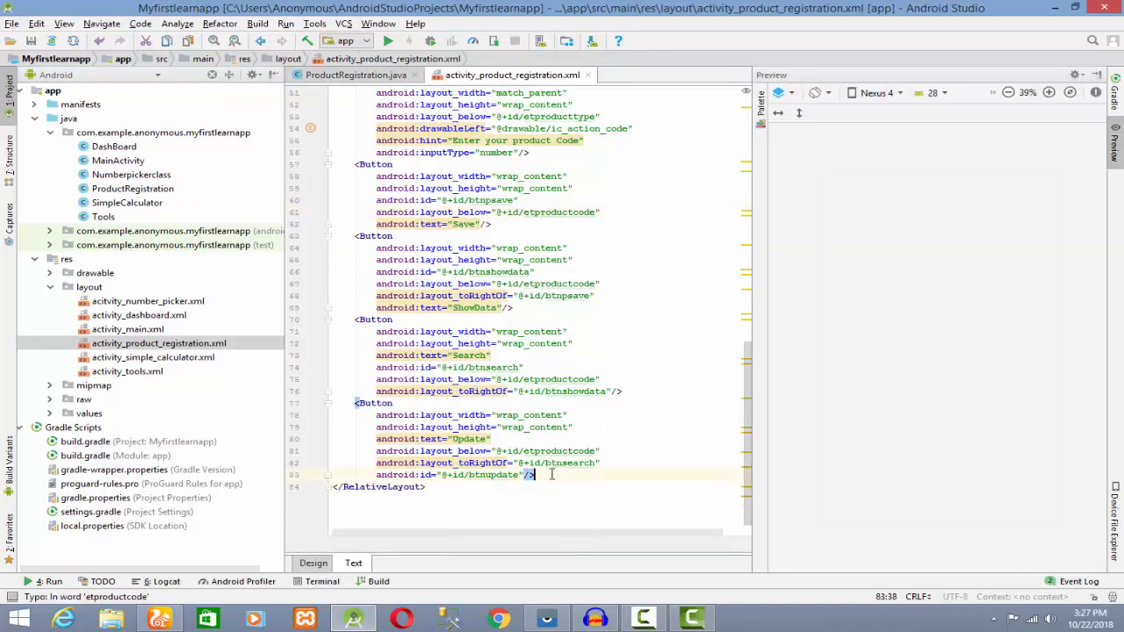
Add a Button with text "Delete" and id @+id/btndelete below the Update button in the layout XML
key(enter)
text(<)
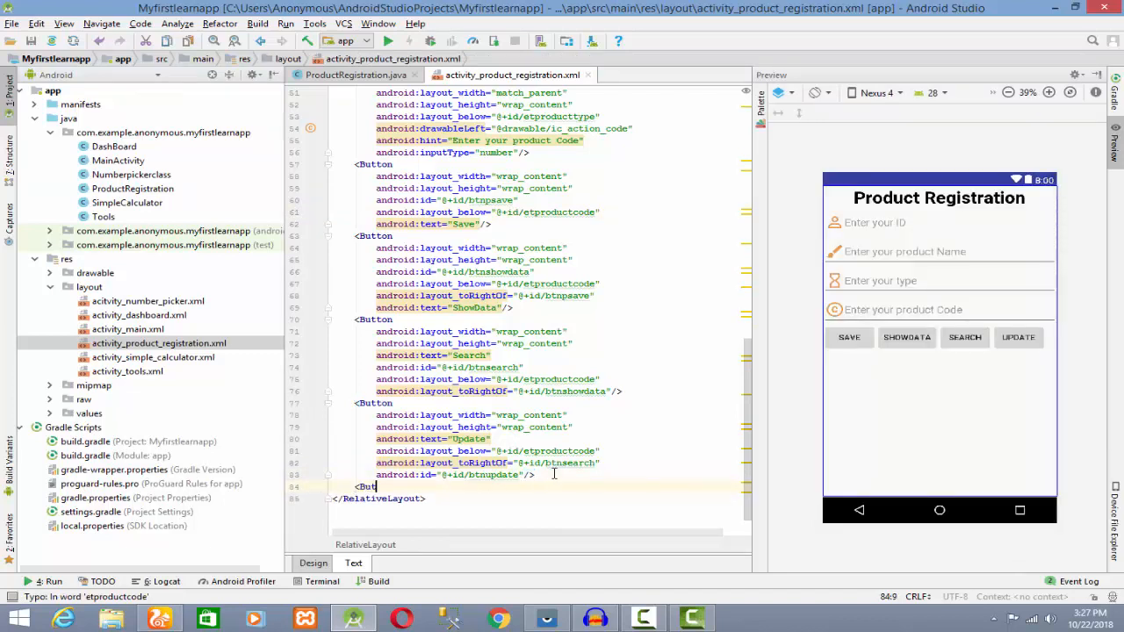
text(But)
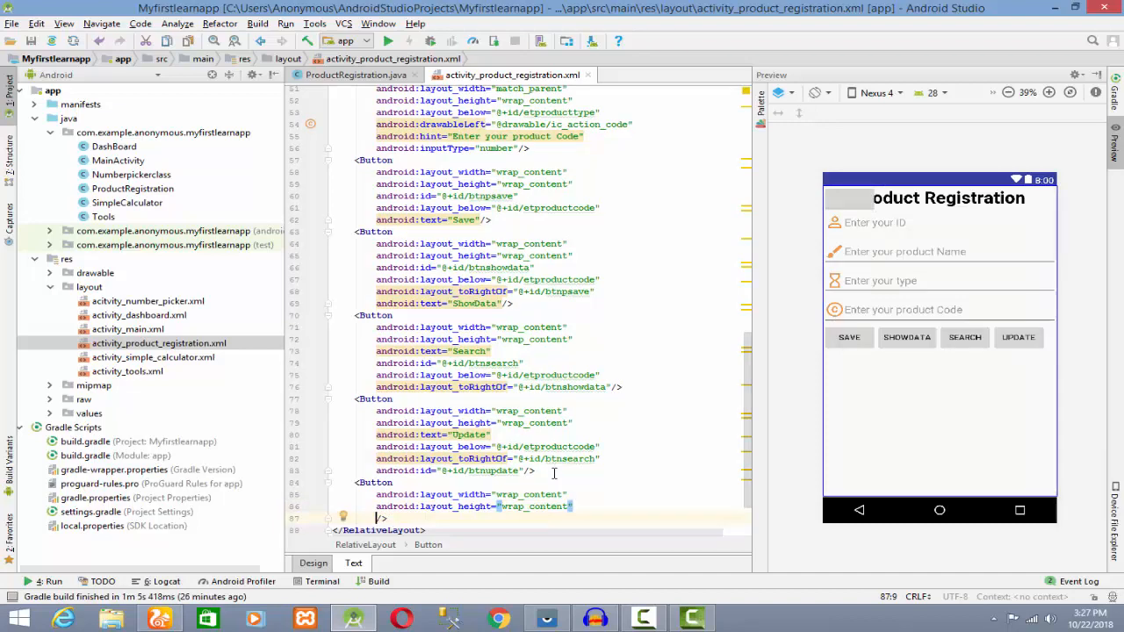
text(android:text=")
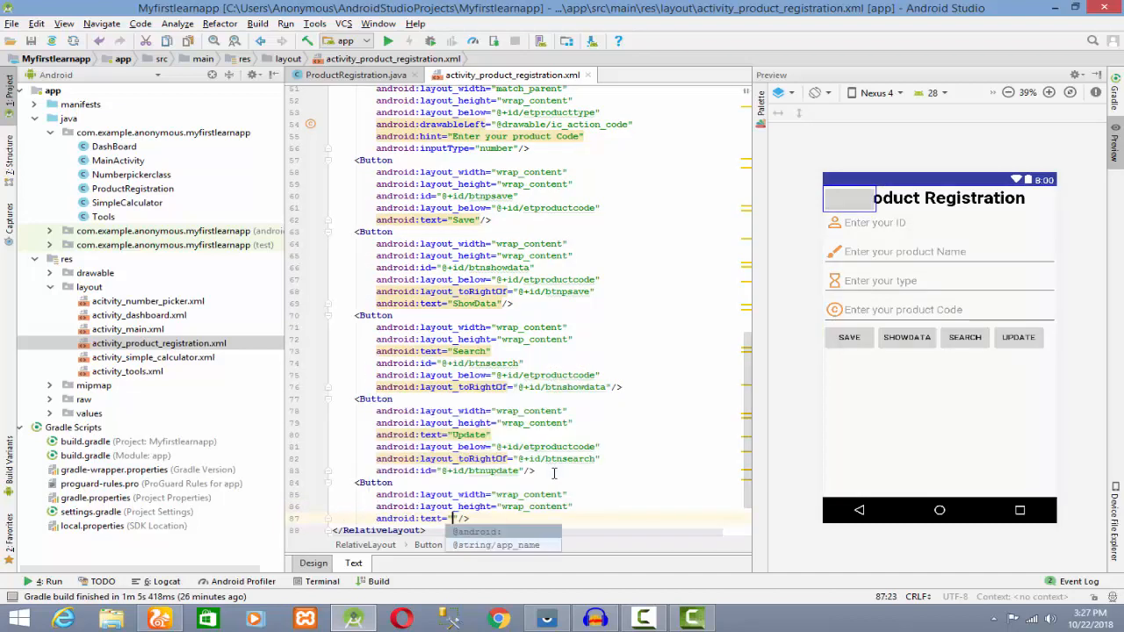
text(Del)
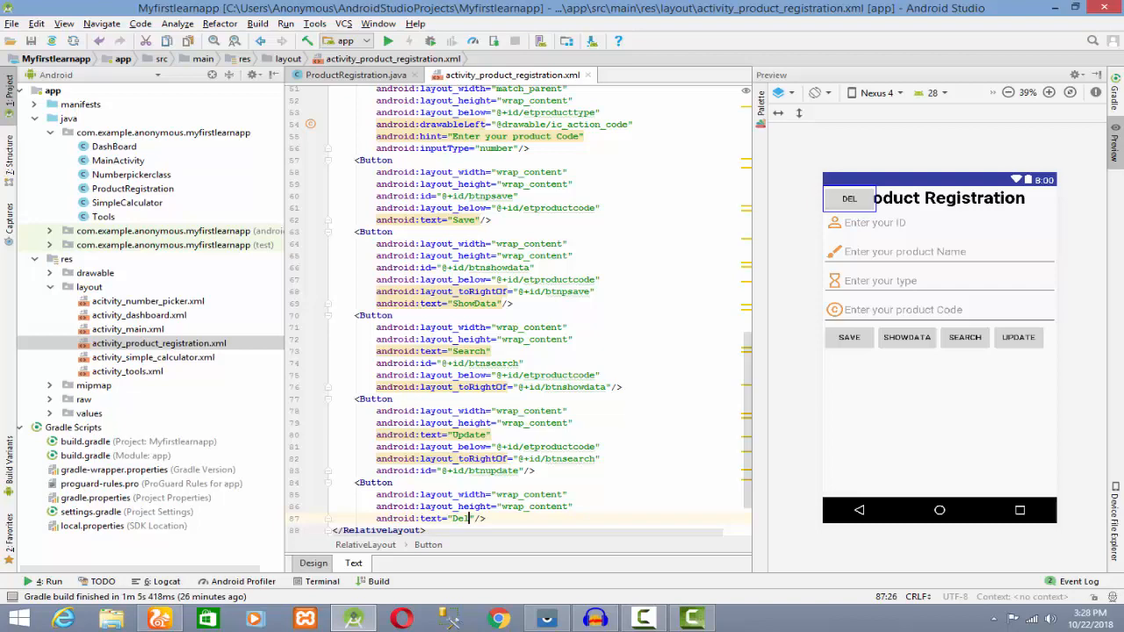
text(ete)
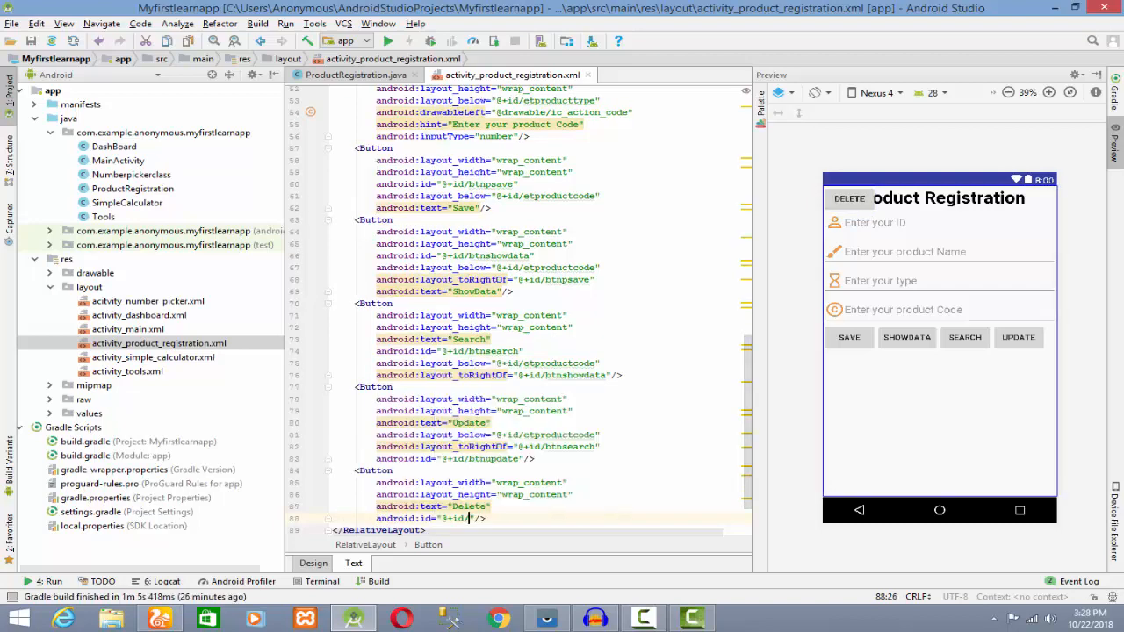
text(btndelete)
text(android:layout_below="@+id/btnpsave"/>)
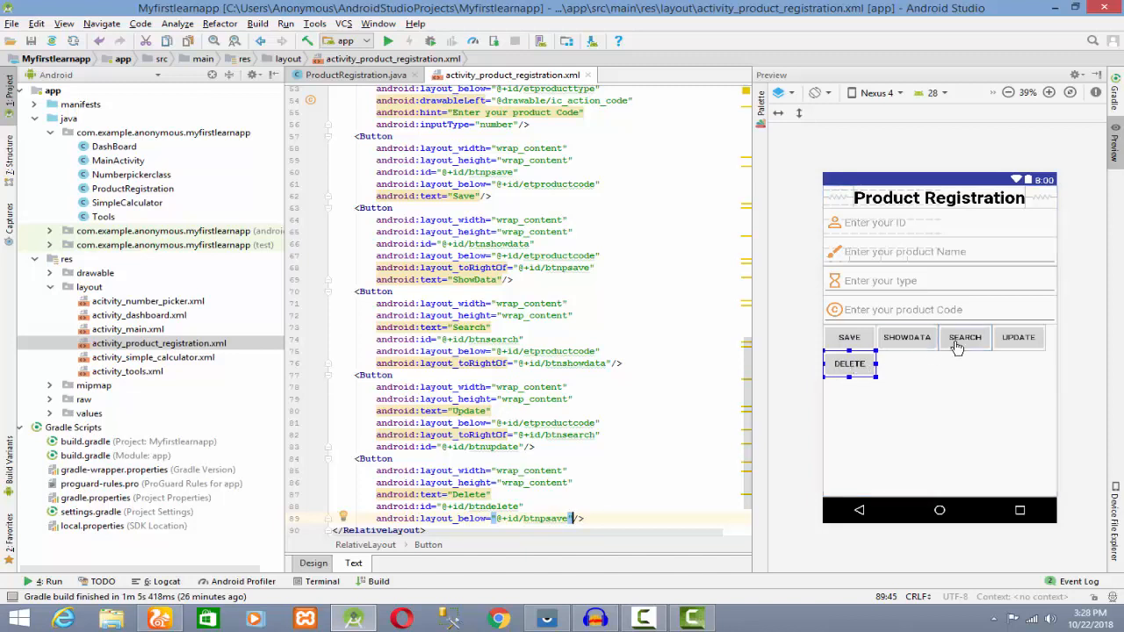
mouse_move(878, 232)
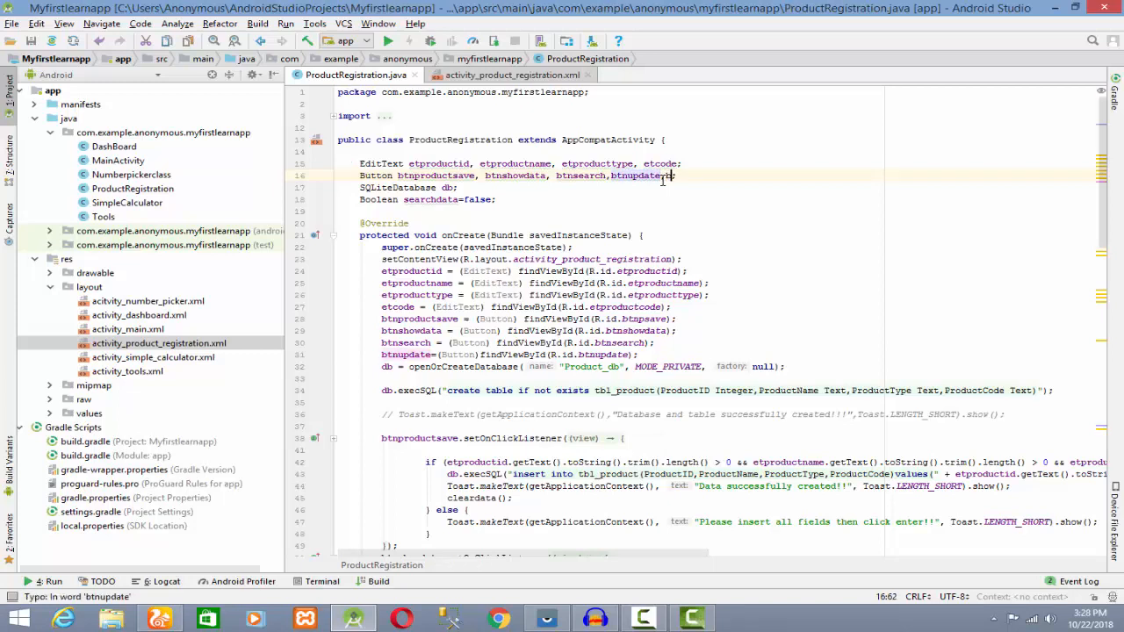
Declare btndelete as a Button and assign it via findViewById(R.id.btndelete) in onCreate
text(,btndelete)
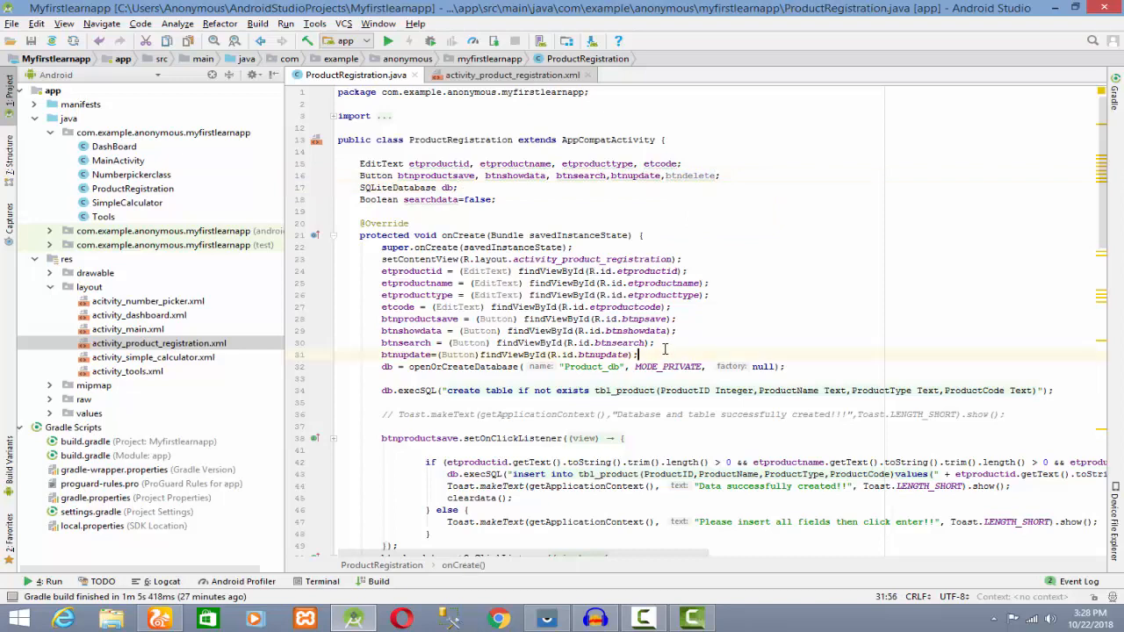
text(btndelete=()
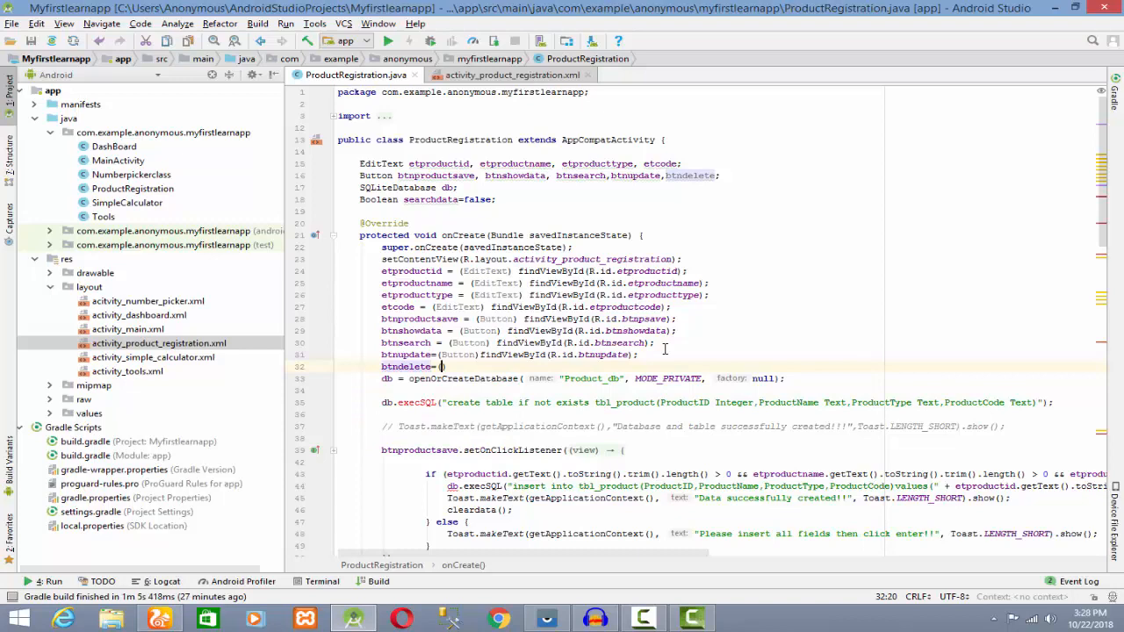
text((Button)findViewById(R.id)
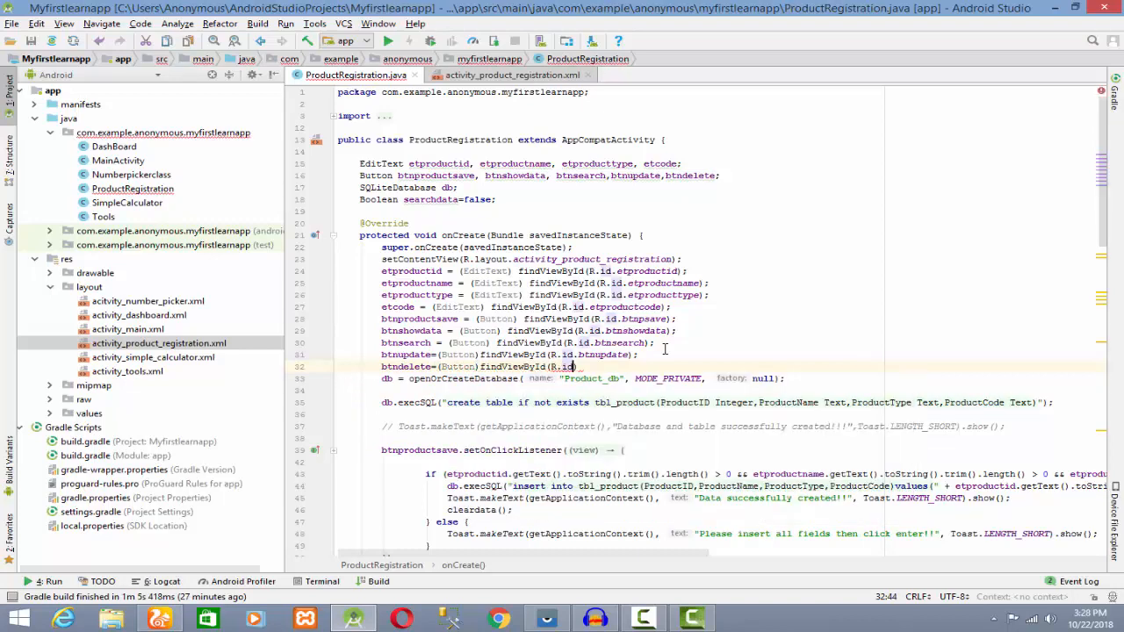
text(btndelete)
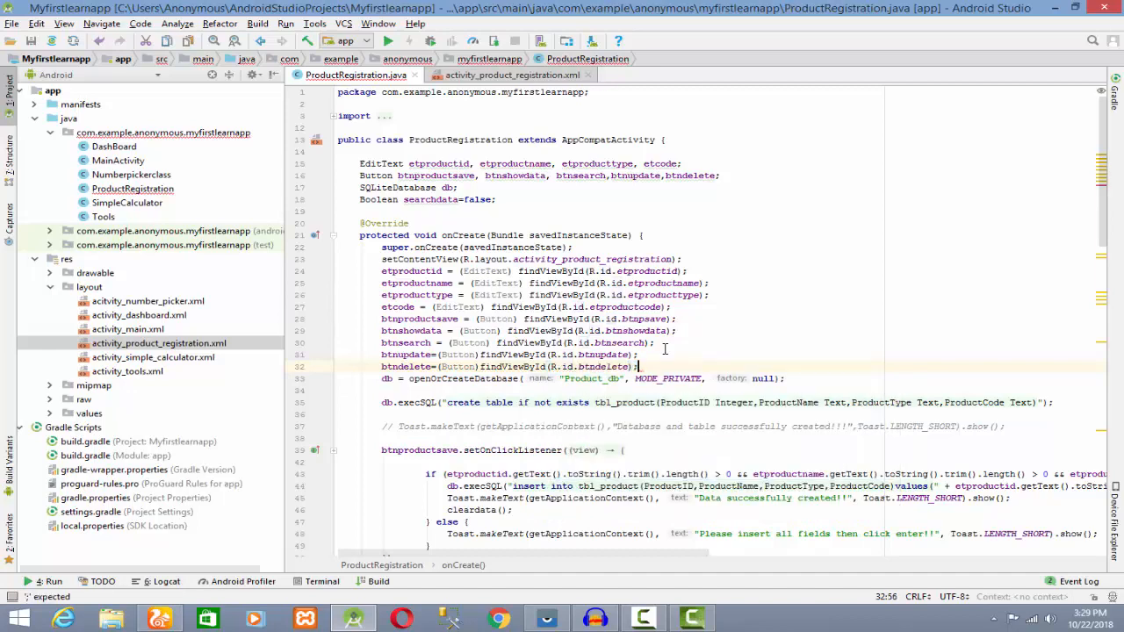
scroll(down, 3)
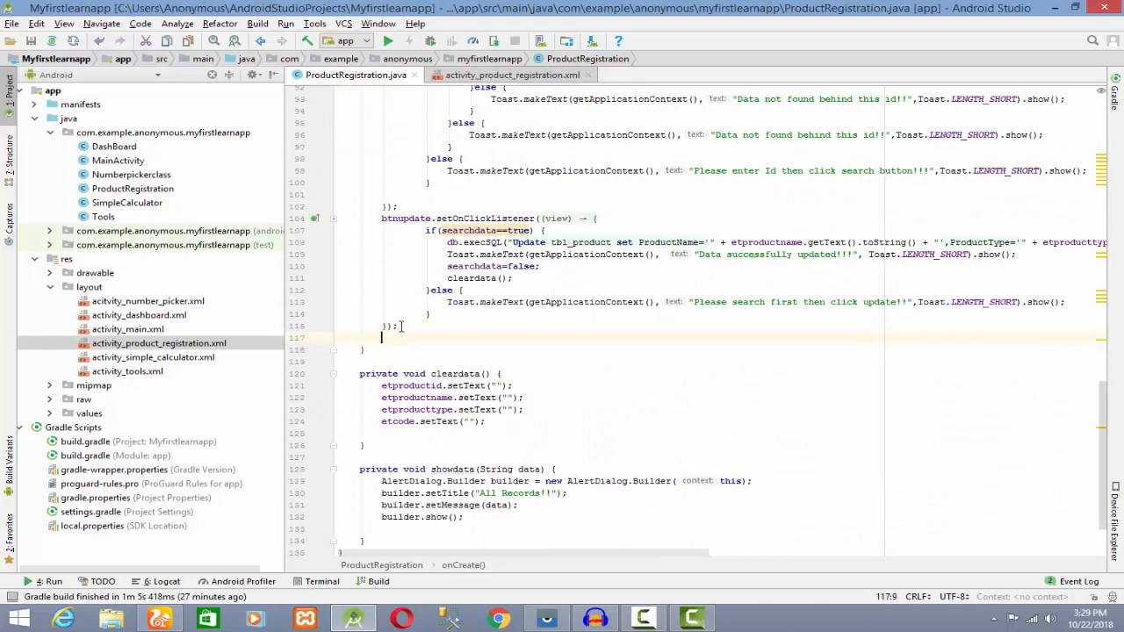
Add btndelete's click listener running db.execSQL DELETE where ProductID matches, guarded by if(searchdata)
text(btndelete.setOnClickListener(new View.OnClickListener() {)
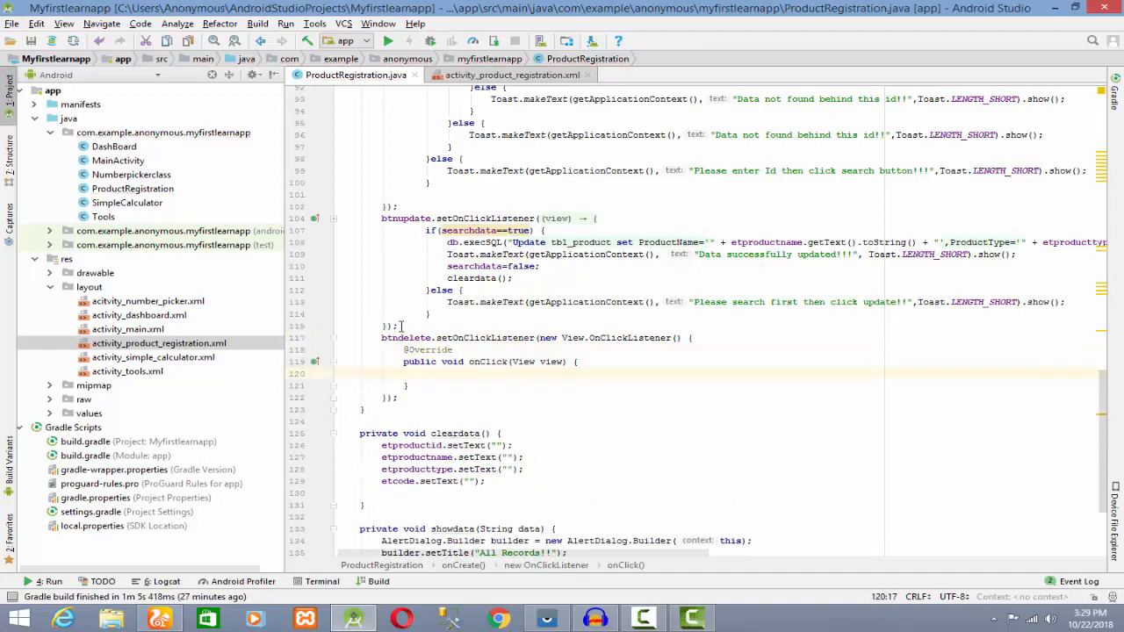
text(db.execSQL("");)
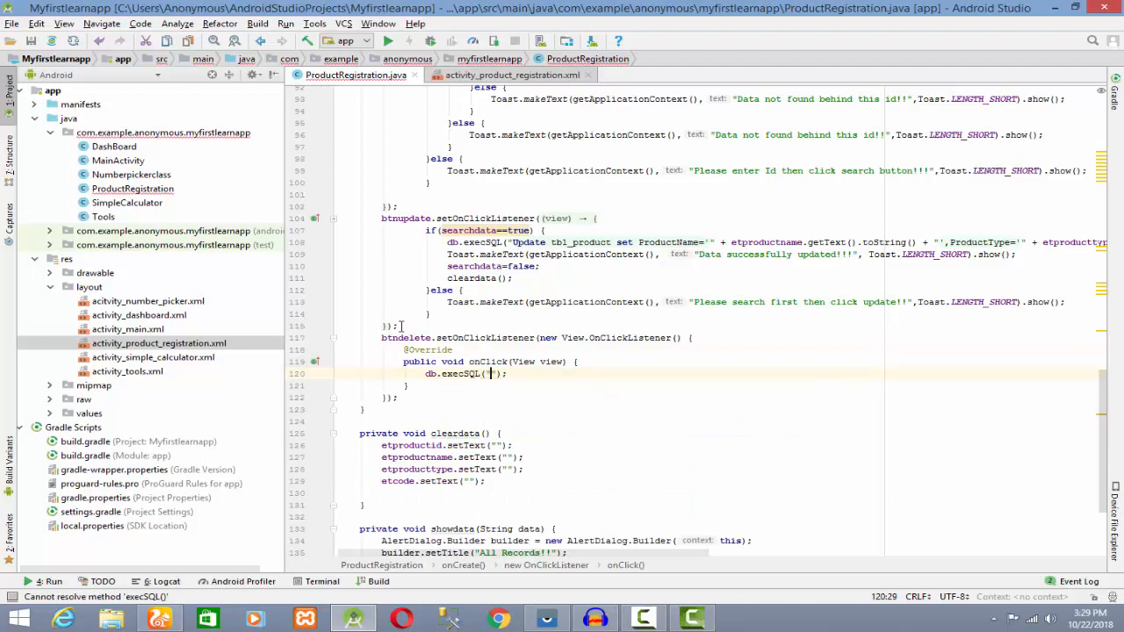
text(Delete from tbl_produc)
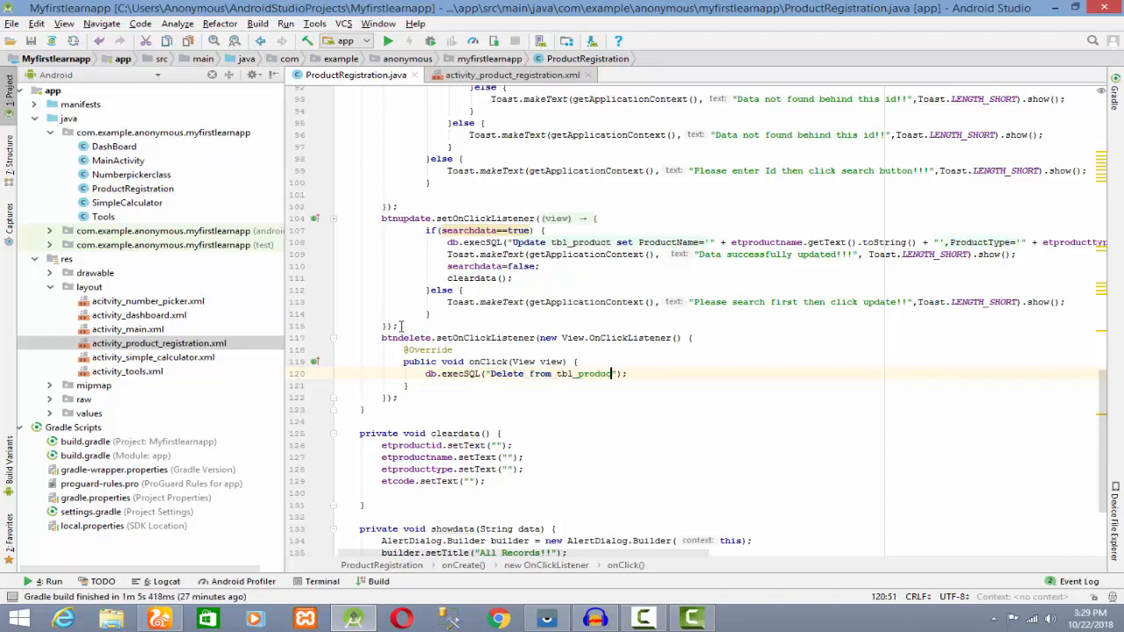
text(where)
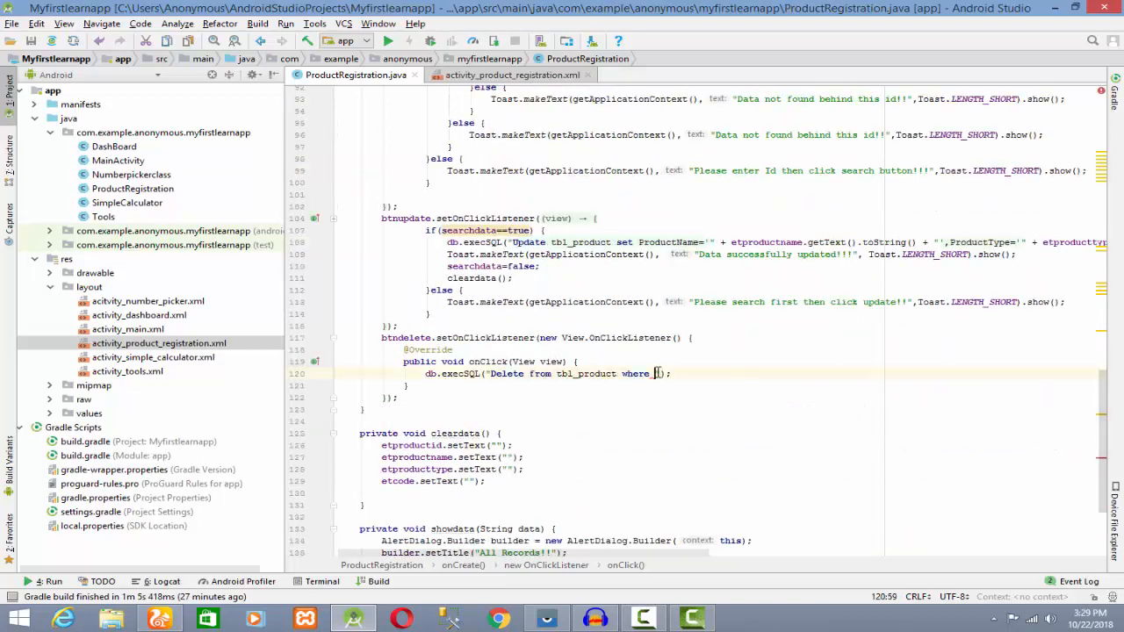
text(productID="+etproductid.getText()+)
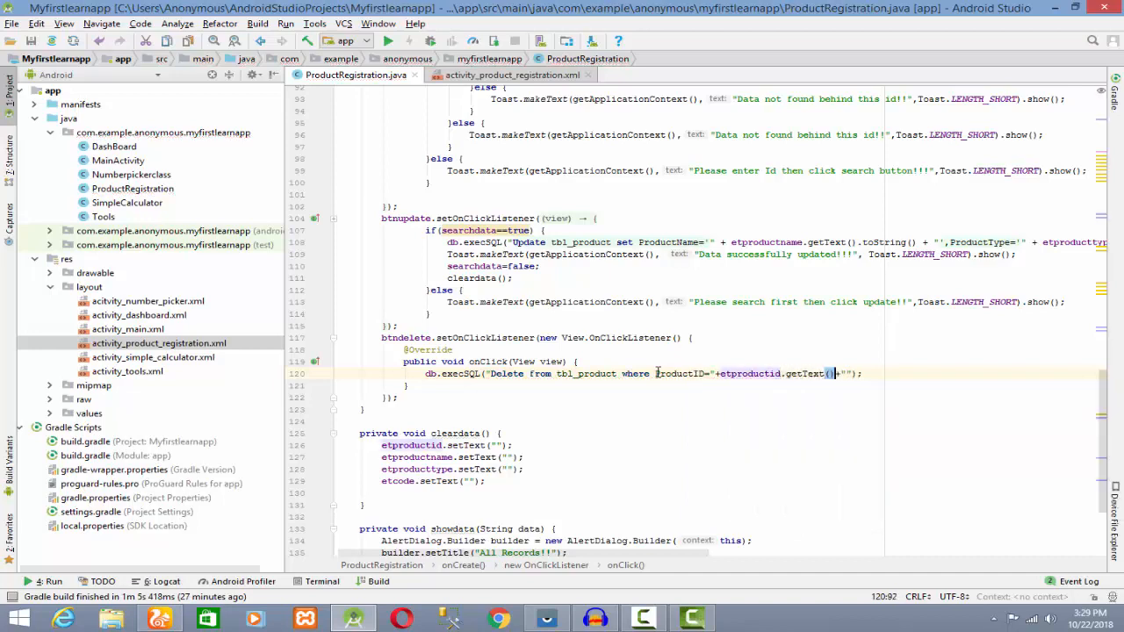
text(.toString())
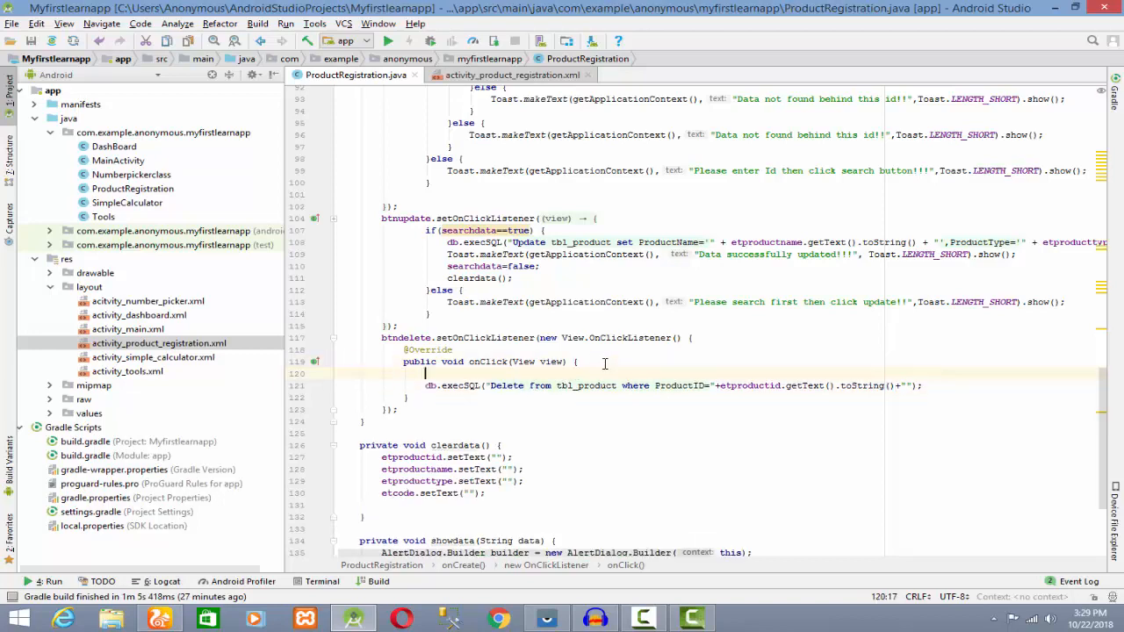
text(if(searchdata==true) {)
text(})
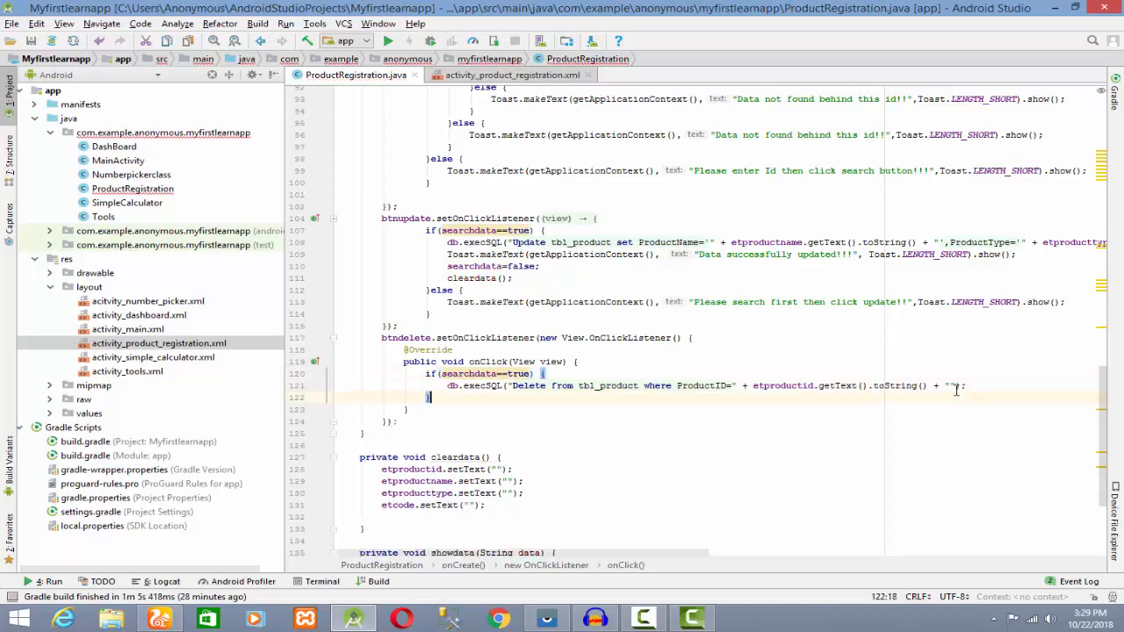
Add the else branch with a Toast 'Please search first then click delete button'
text(else {)
text(Toast)
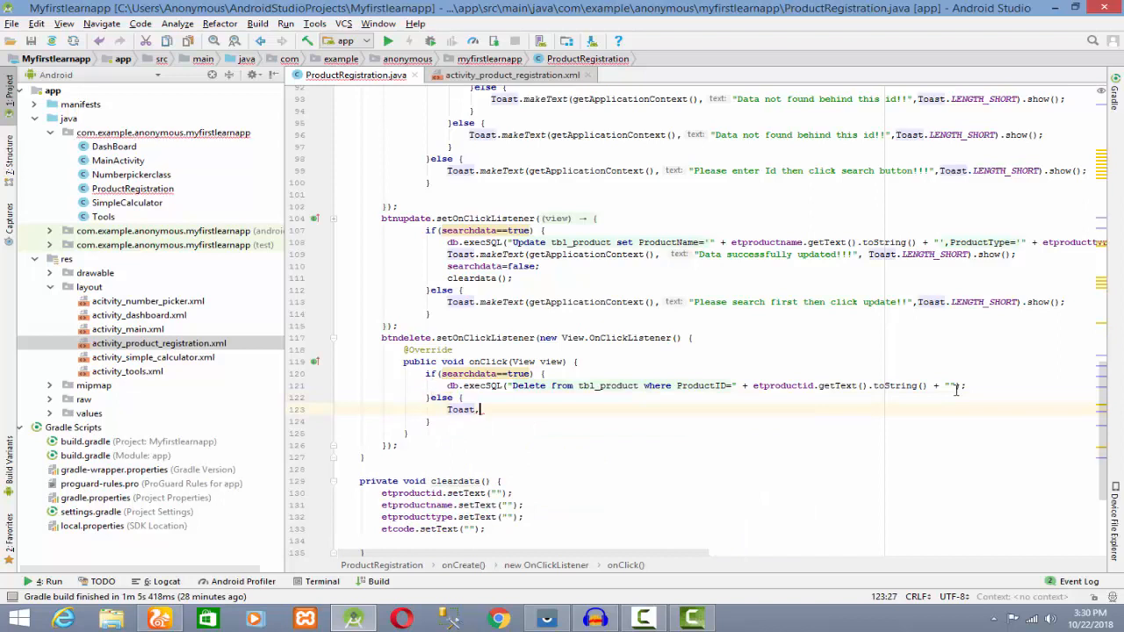
text(.makeText(getApplicationContext(), "Please search first then cl)
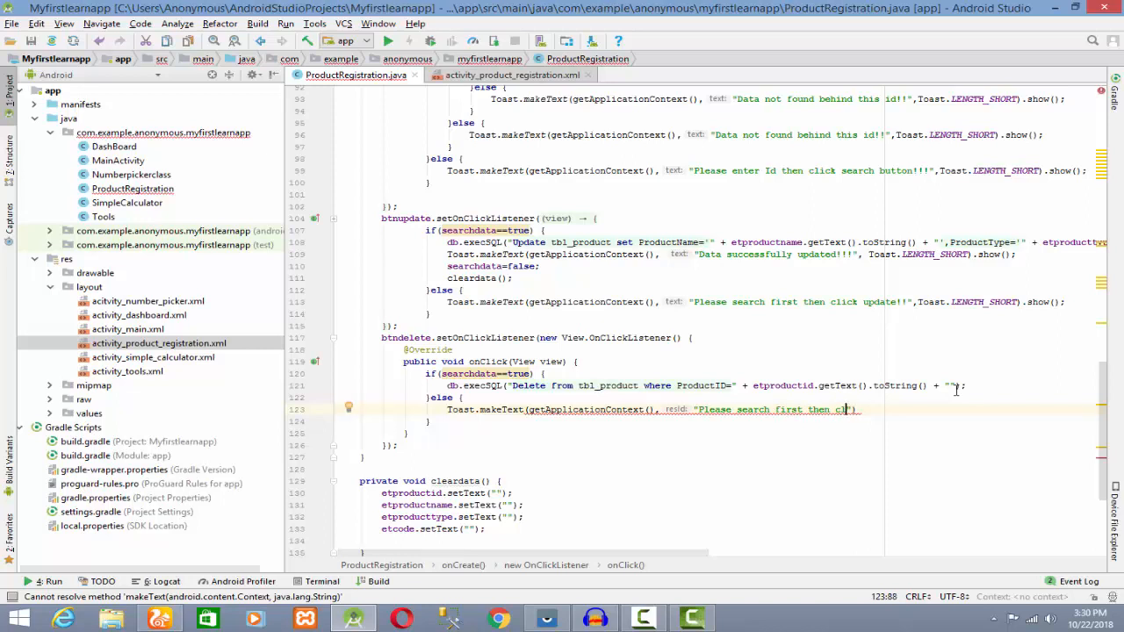
text(delete)
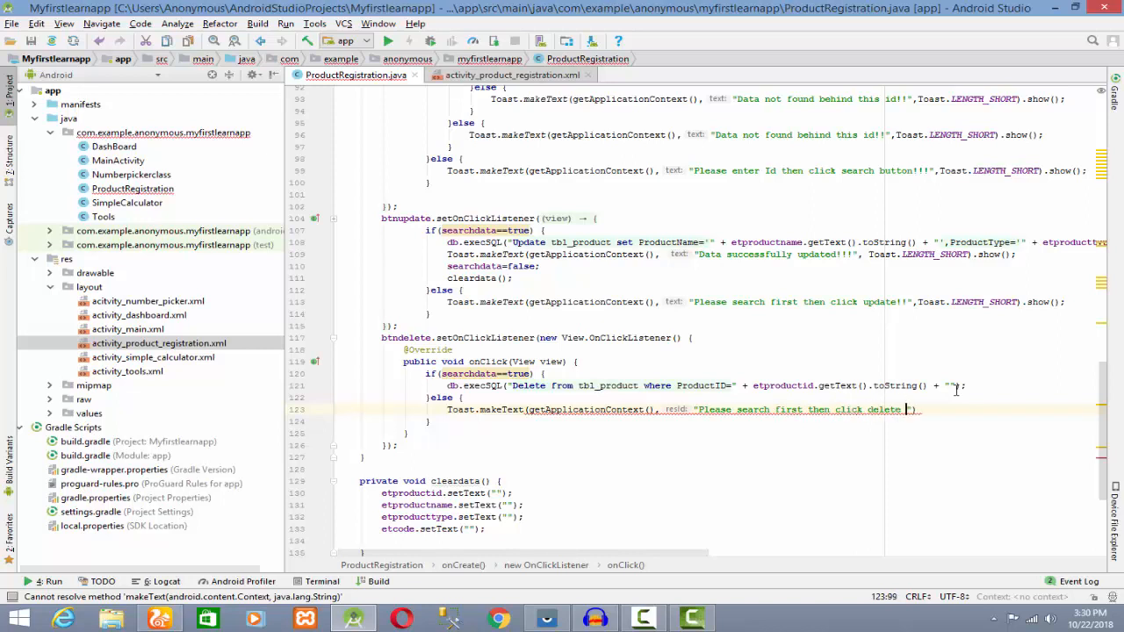
text(button!!)
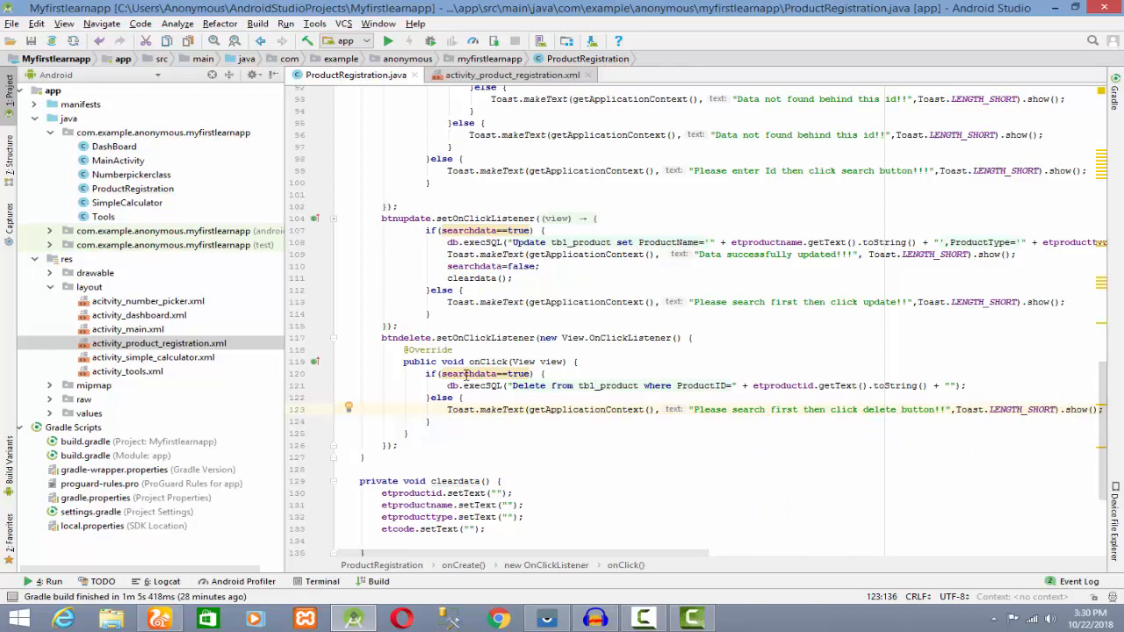
mouse_move(478, 372)
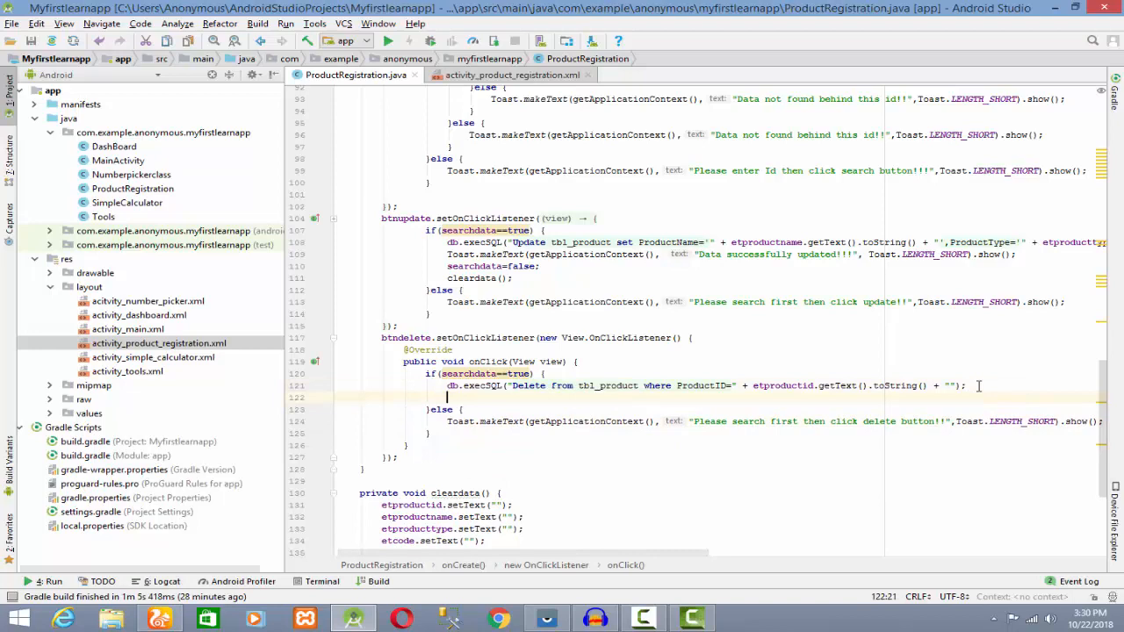
Add a "Data deleted!!!" Toast and cleardata() after the DELETE statement
text(Toast.makeText(getApplicationContext(), "Data deleted!!",Toast.LENGTH_SHORT).show();)
text(cleardata();)
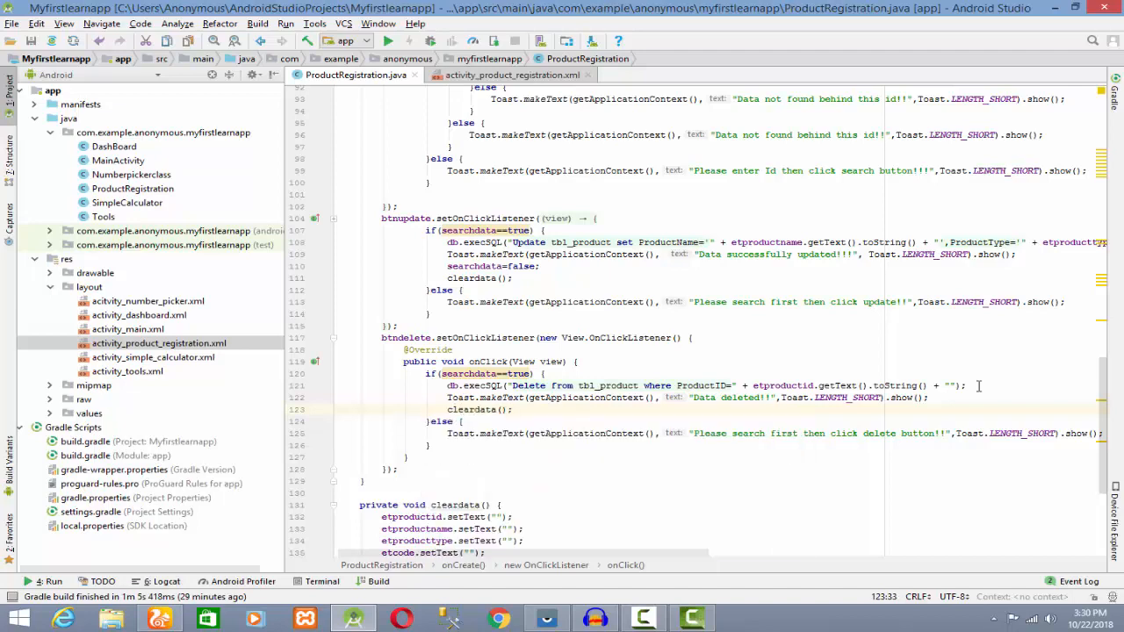
mouse_move(471, 372)
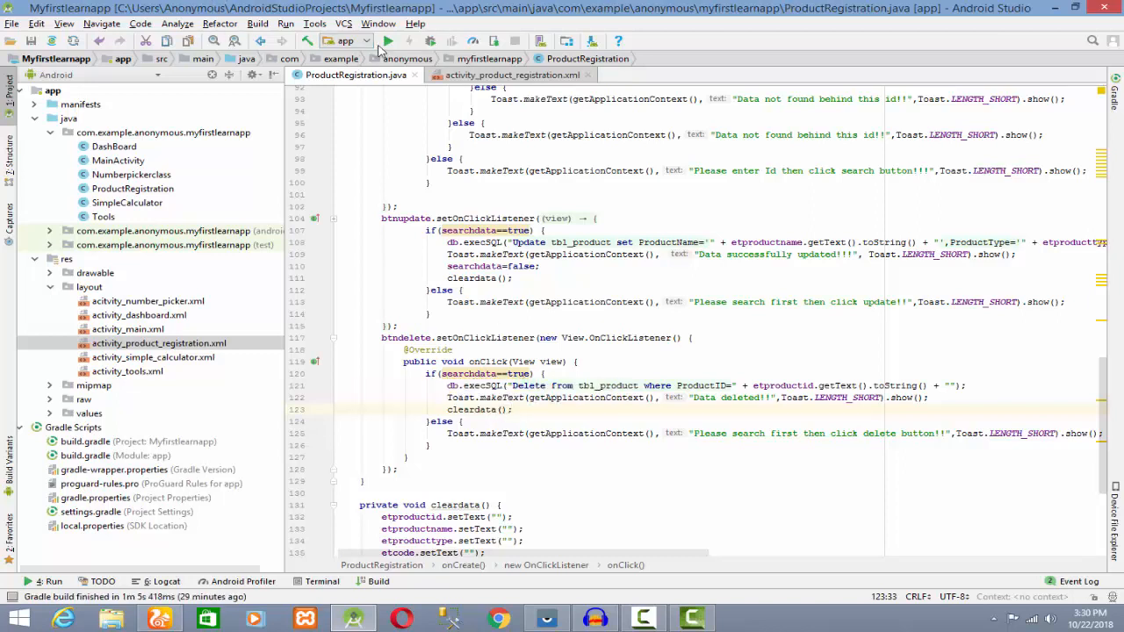
Run the app on the connected HUAWEI ALE-L21 device so the Login screen appears
click(388, 41)
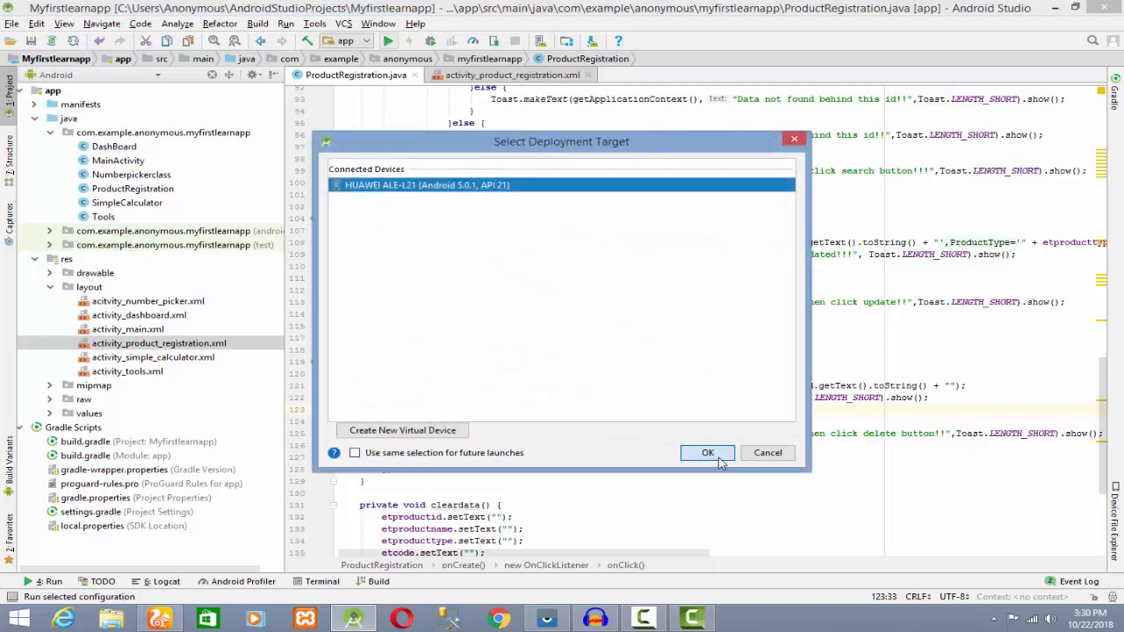
click(708, 453)
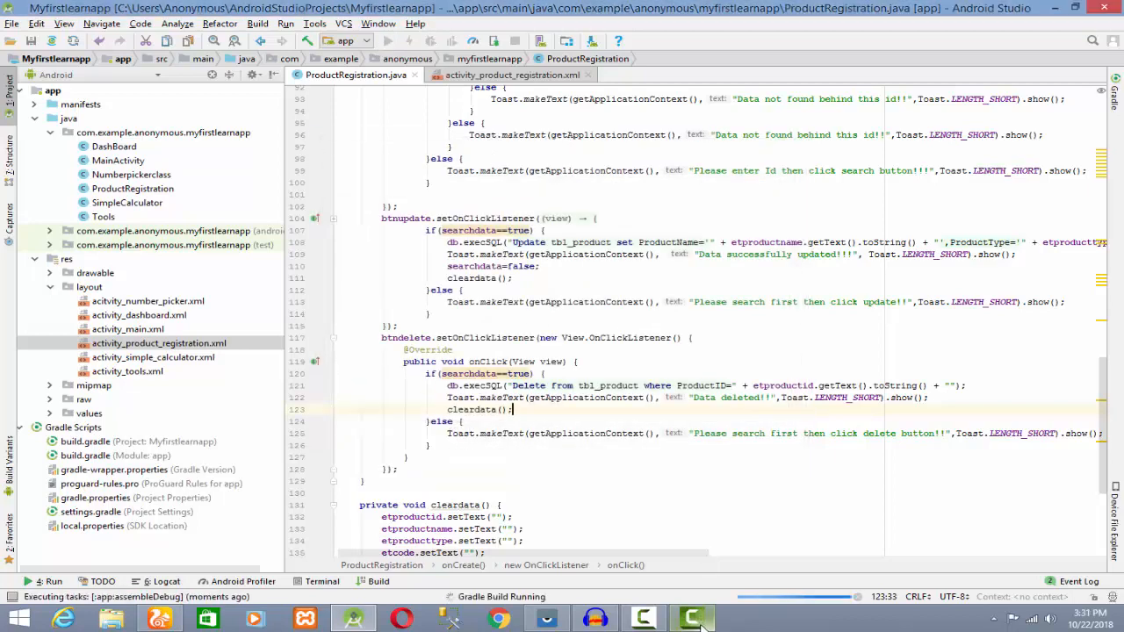
click(643, 618)
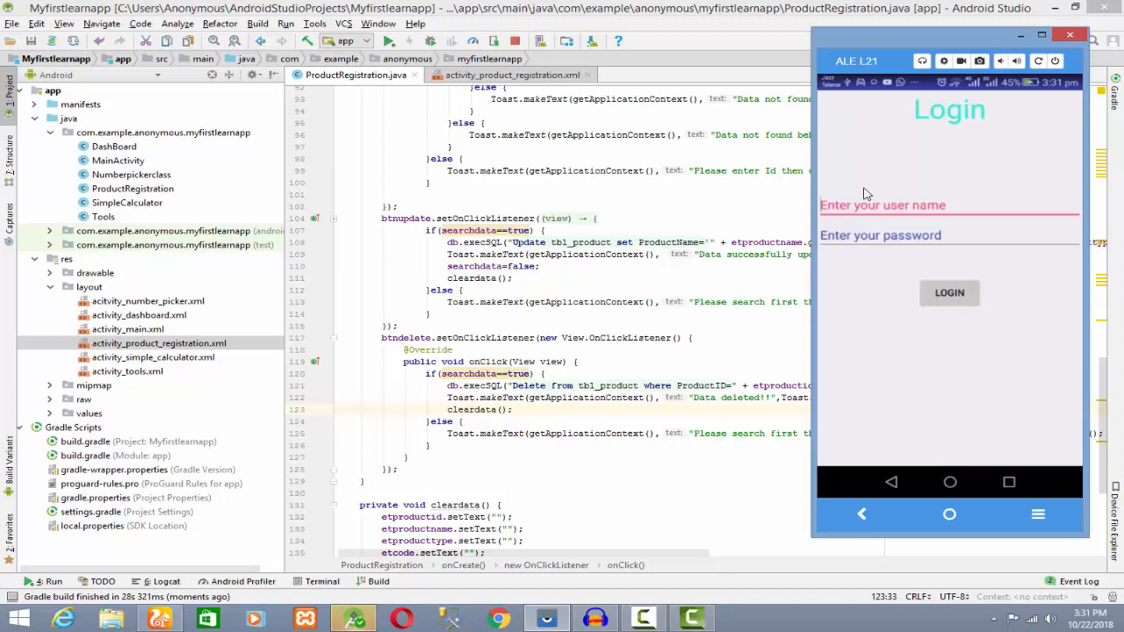
Log in, search product ID 2 in Product Registration, delete it and list products to confirm
click(949, 291)
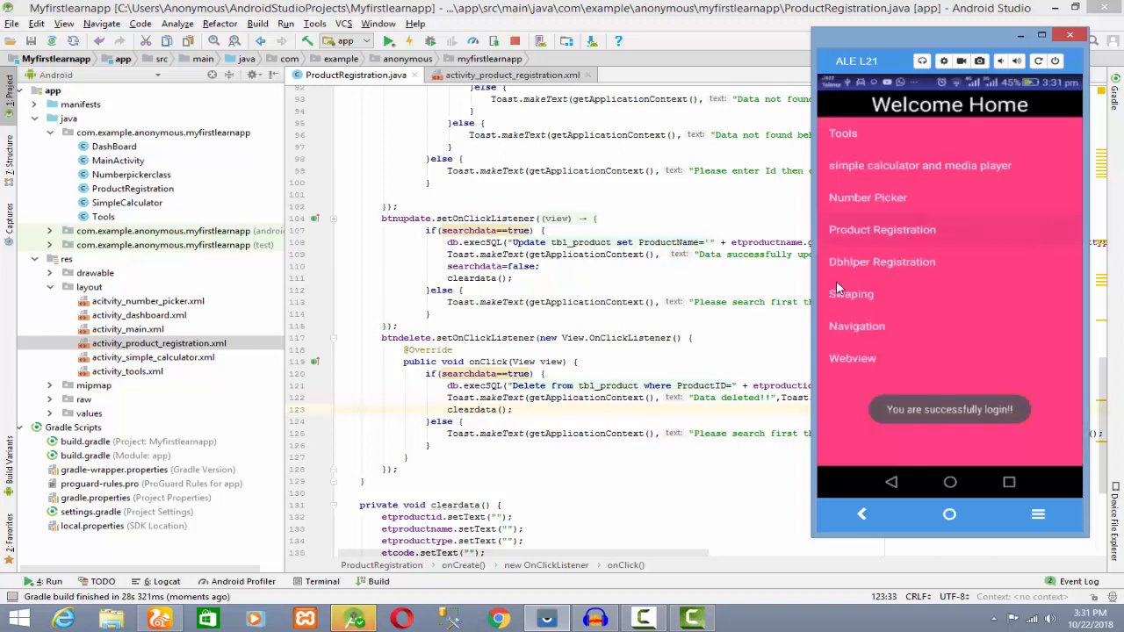
click(882, 228)
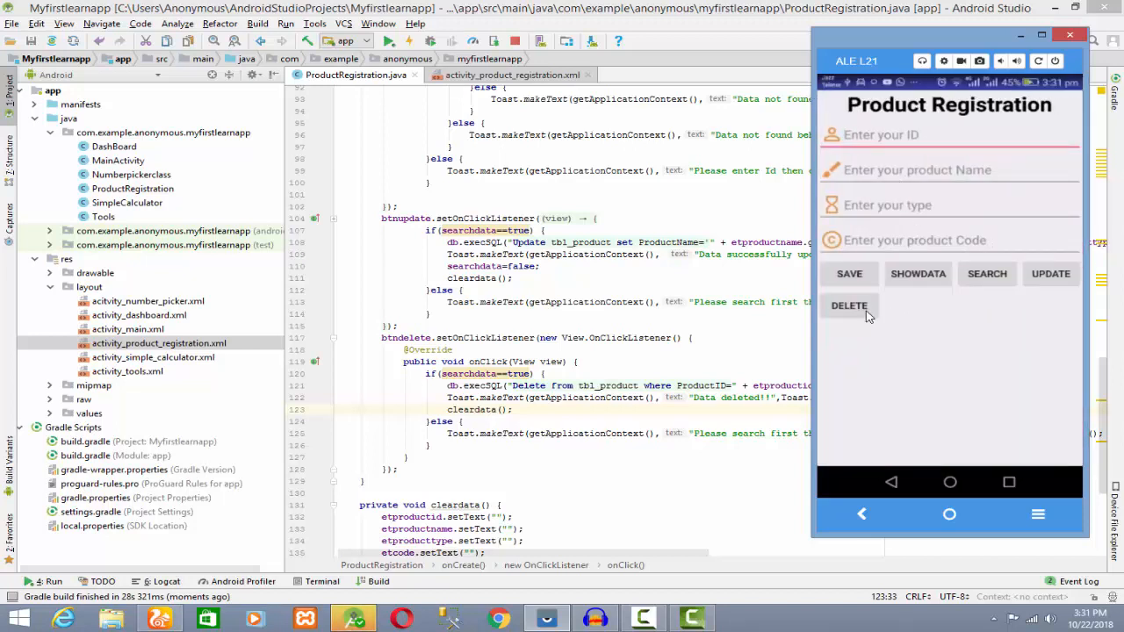
click(850, 306)
text(2)
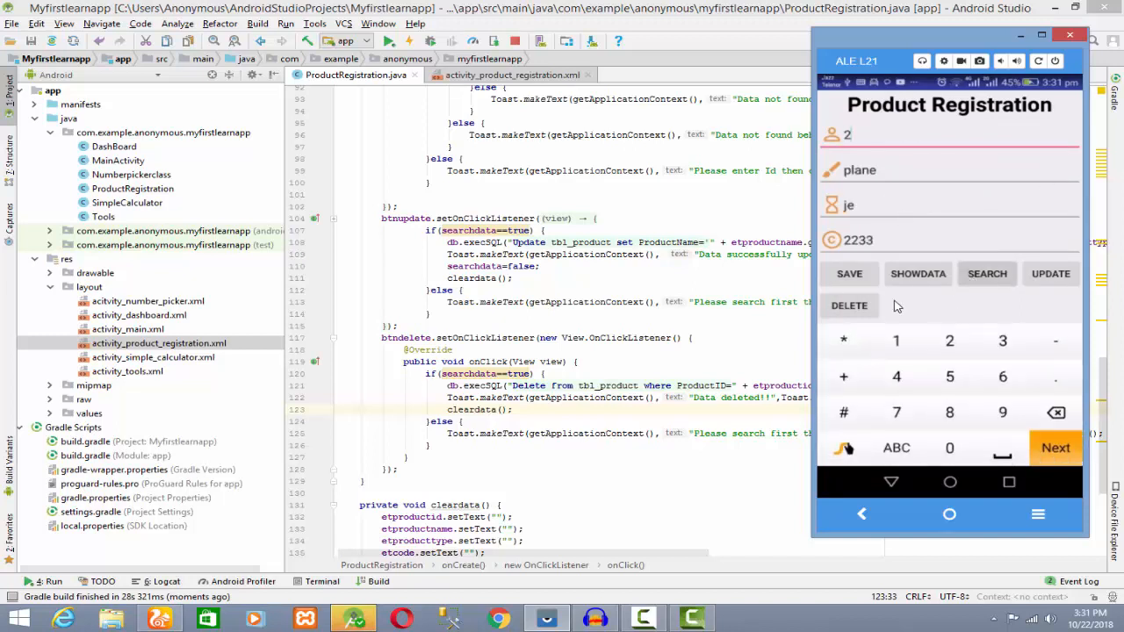
click(850, 305)
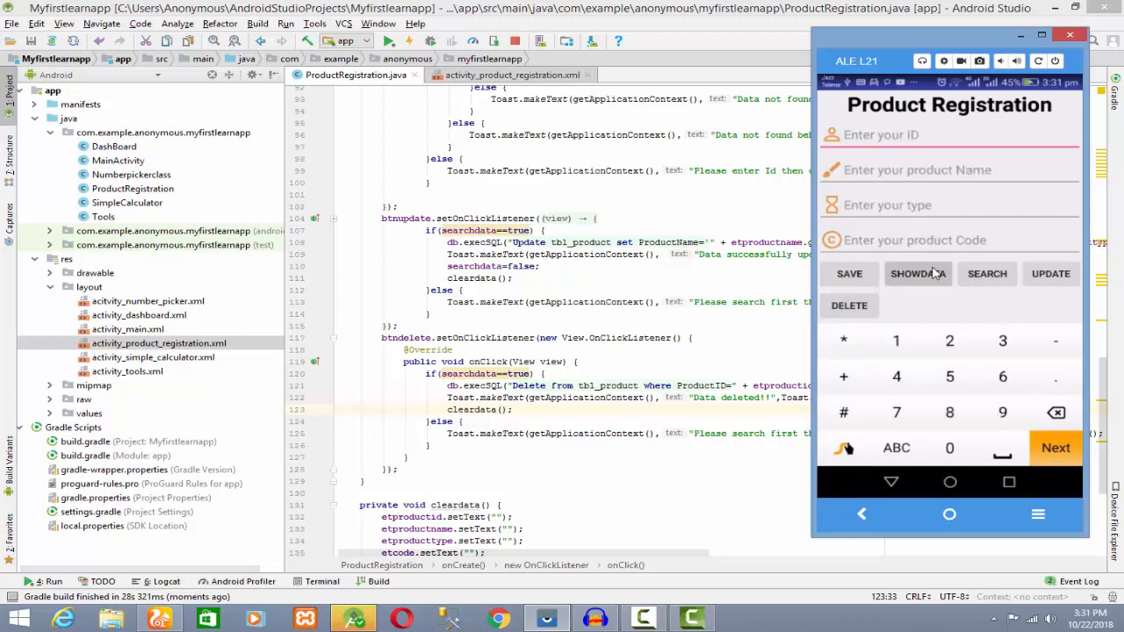
click(917, 274)
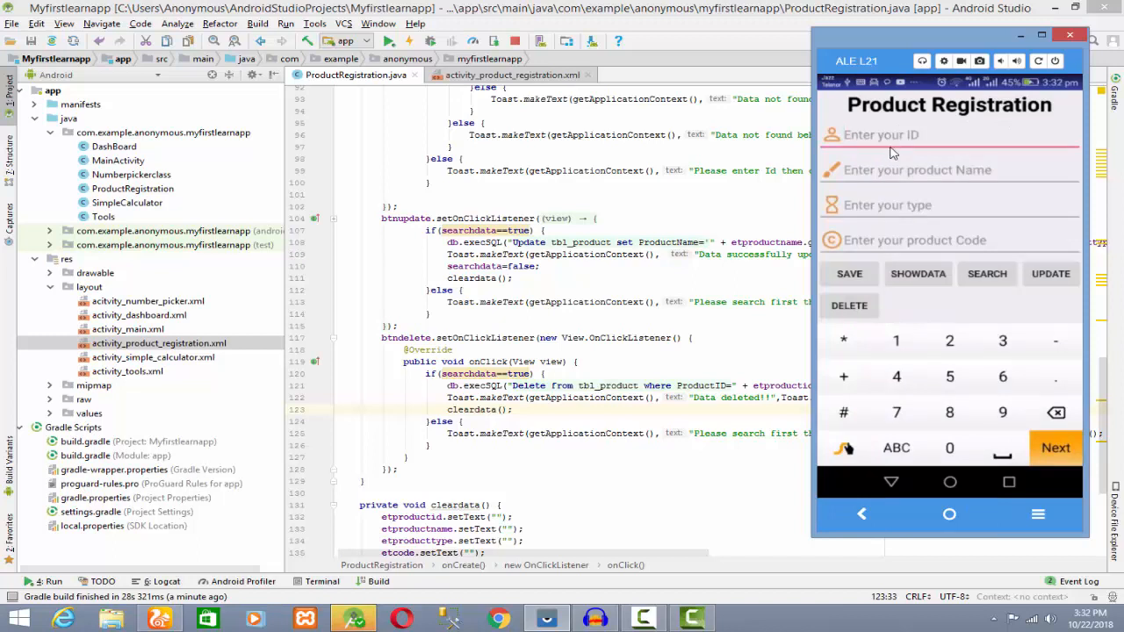
mouse_move(911, 156)
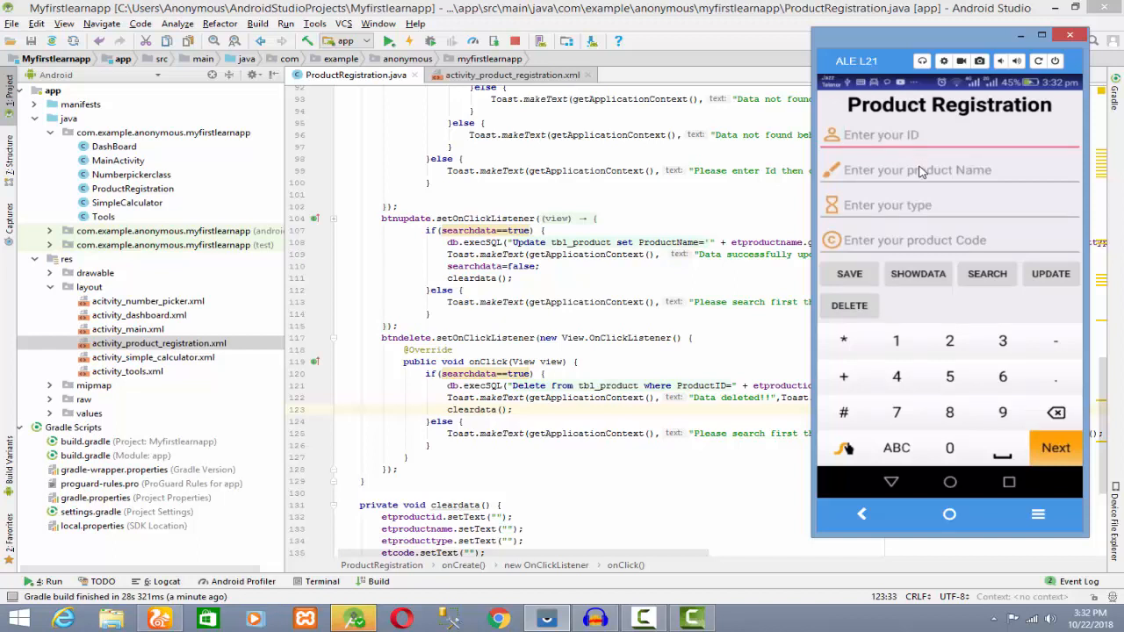
mouse_move(892, 151)
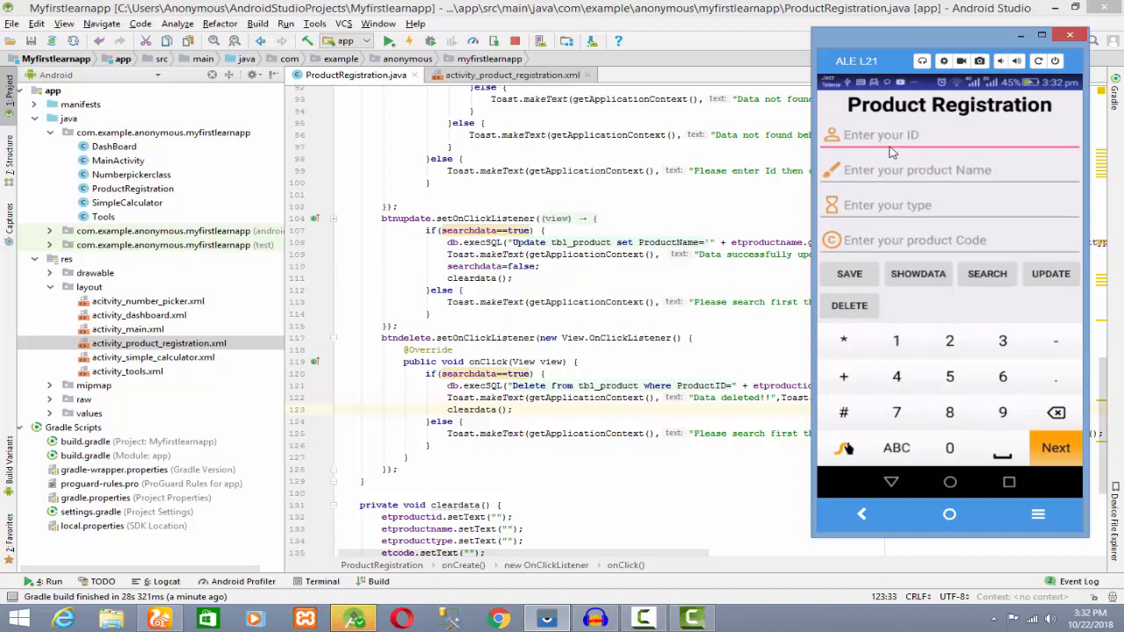
mouse_move(874, 158)
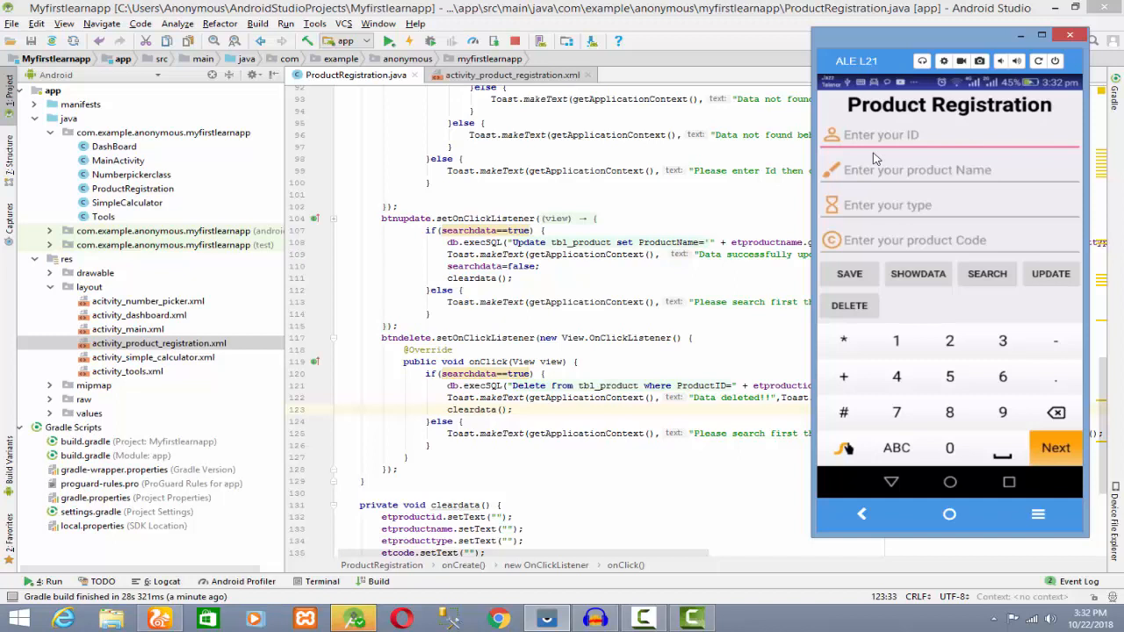
mouse_move(909, 227)
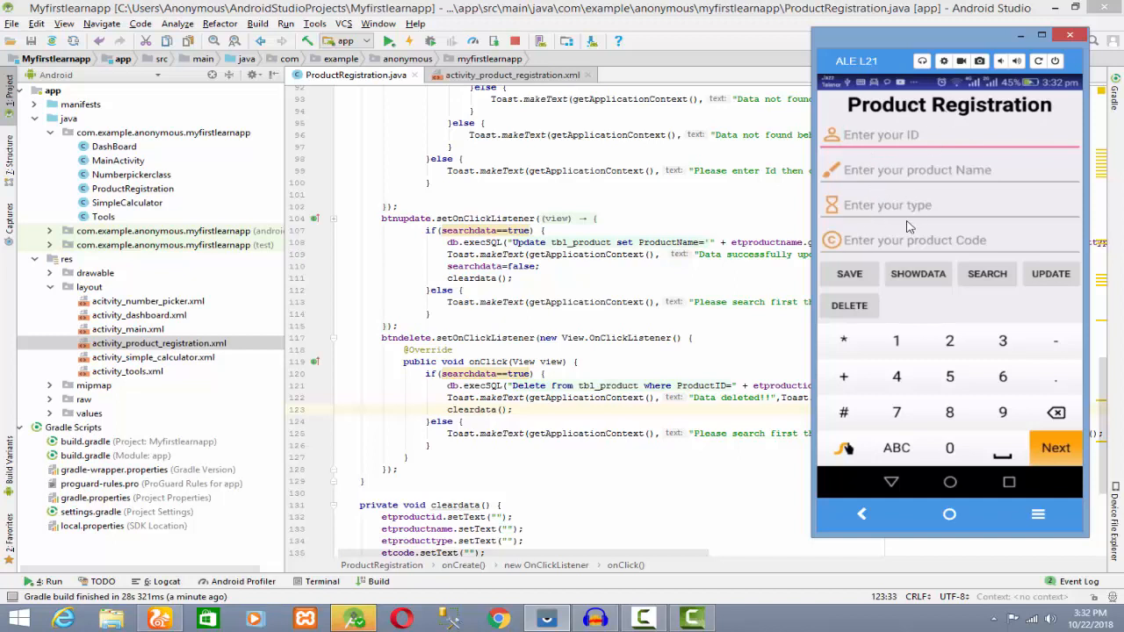
mouse_move(922, 88)
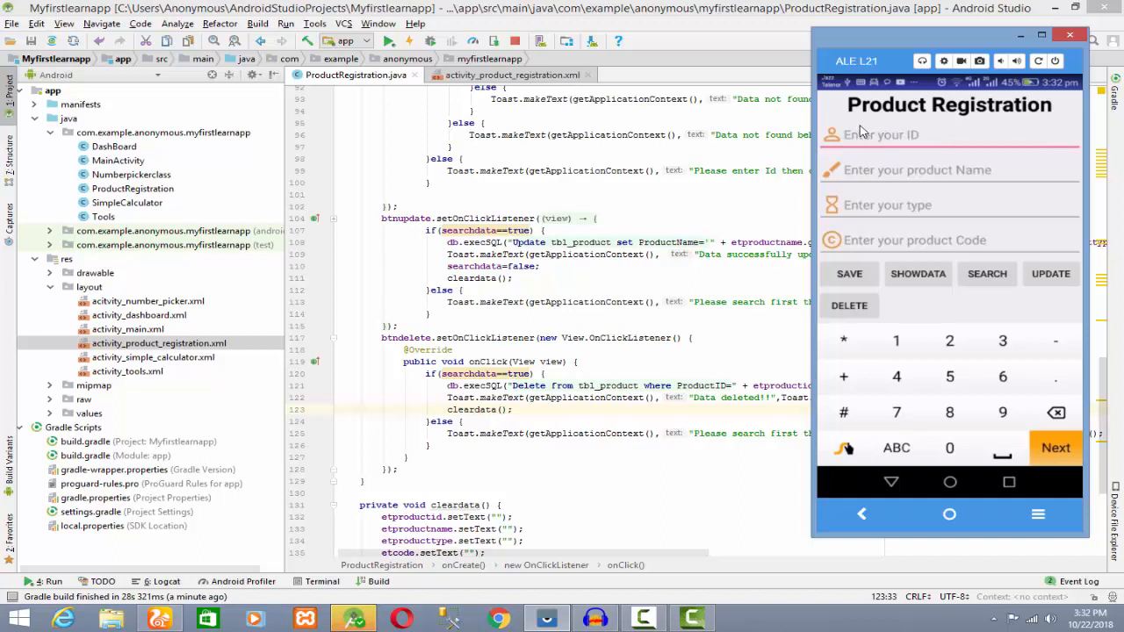
mouse_move(860, 239)
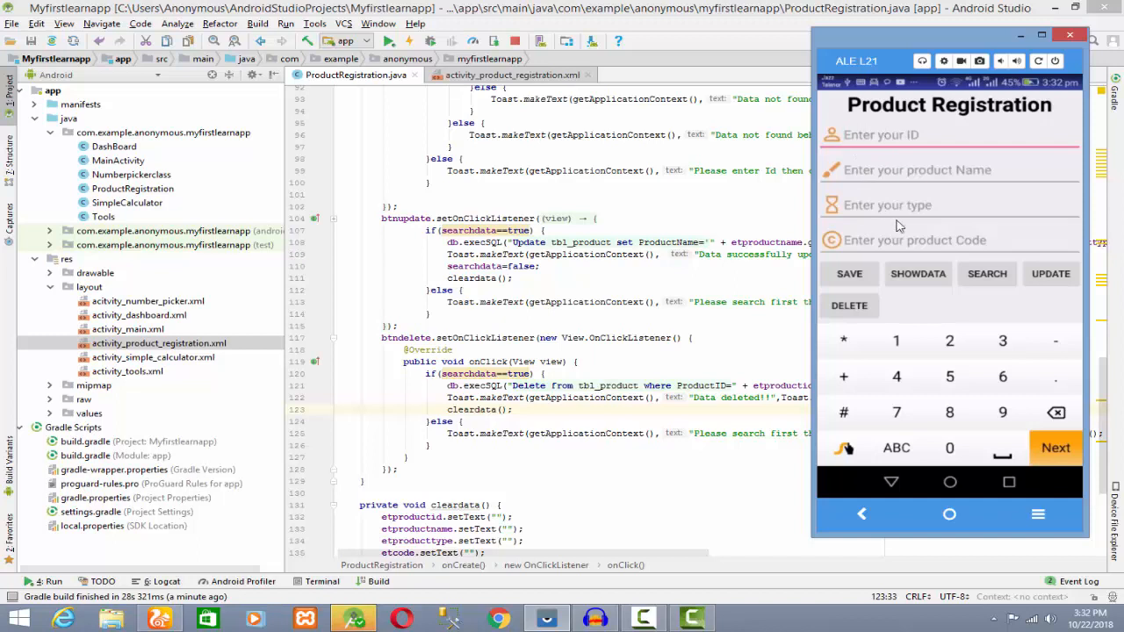
mouse_move(913, 239)
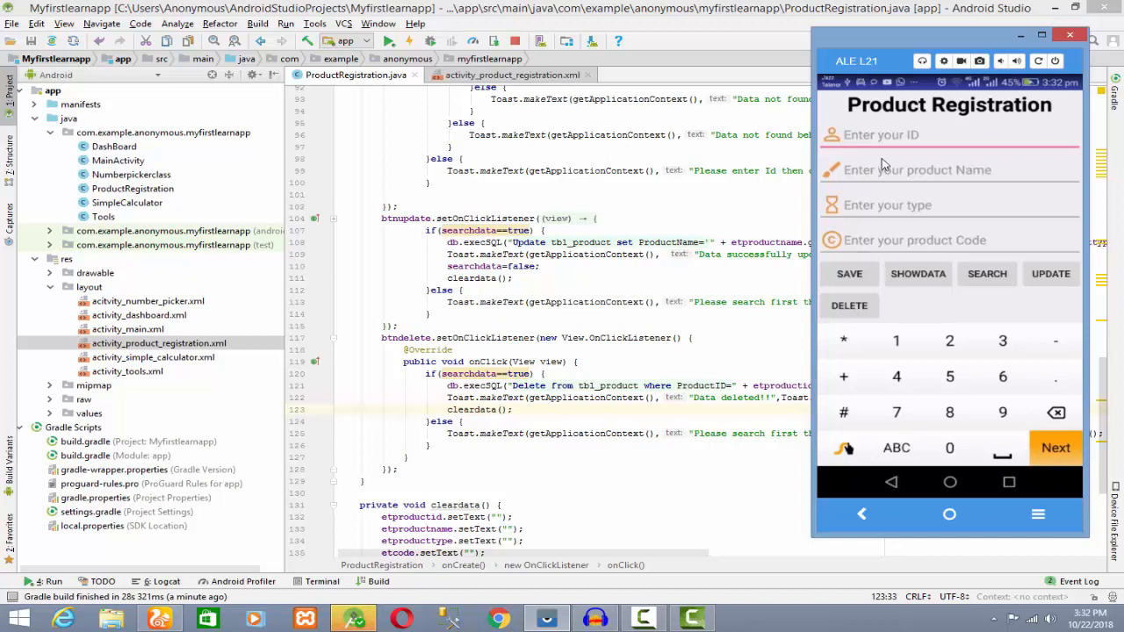
mouse_move(885, 186)
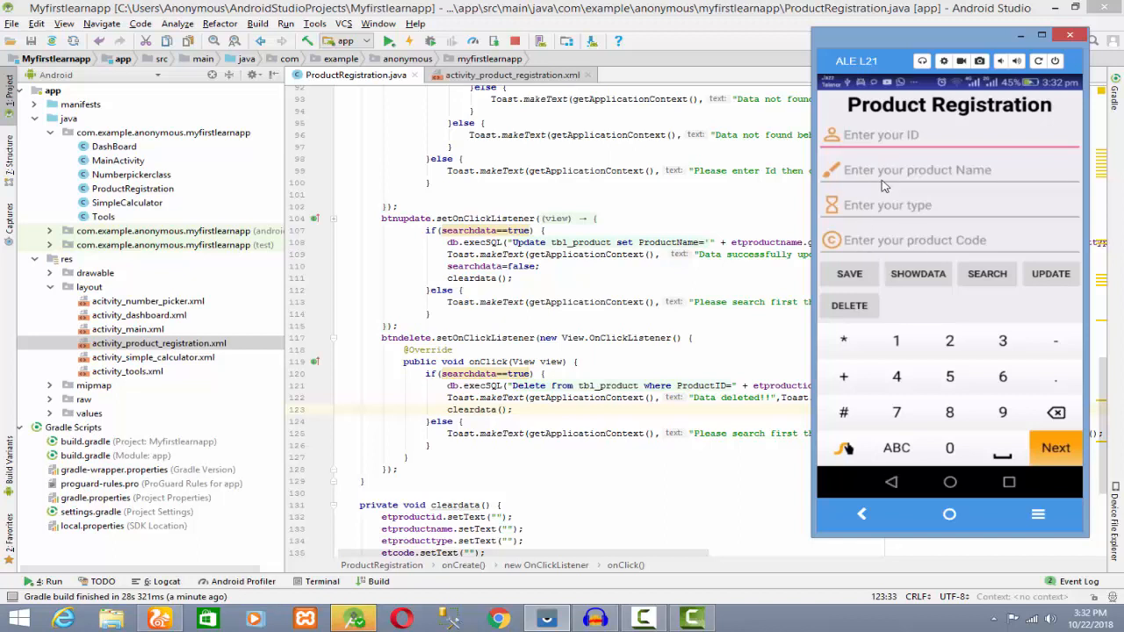